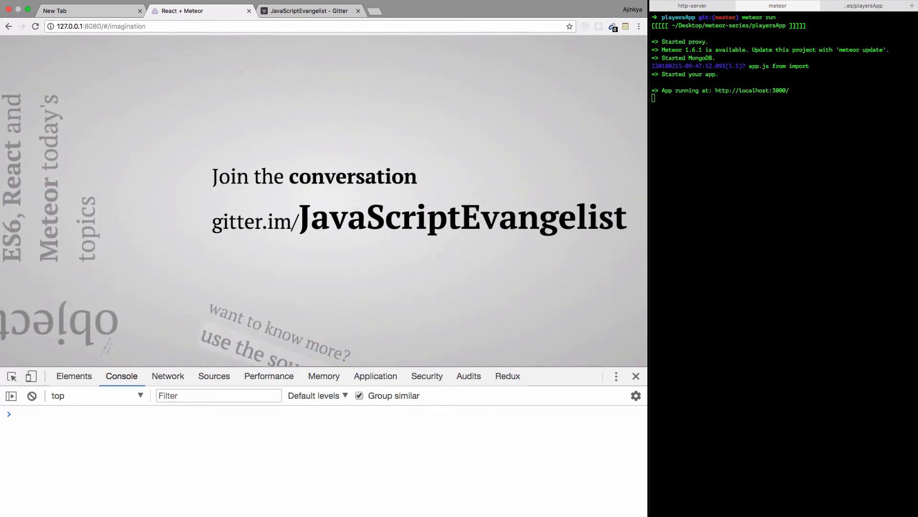
{"action": "mouse_move", "coordinate": [537, 186]}
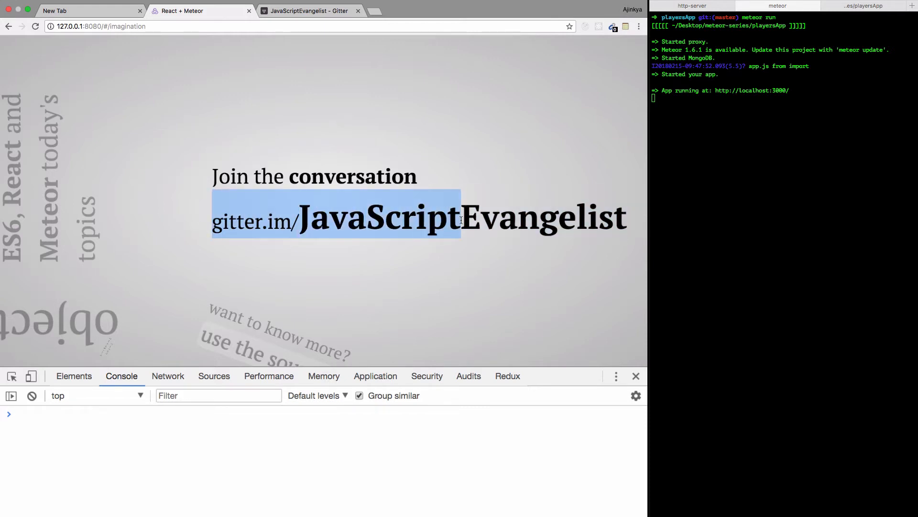
Highlight the gitter chat address on the slide
{"action": "left_click_drag", "start_coordinate": [461, 219], "coordinate": [626, 220]}
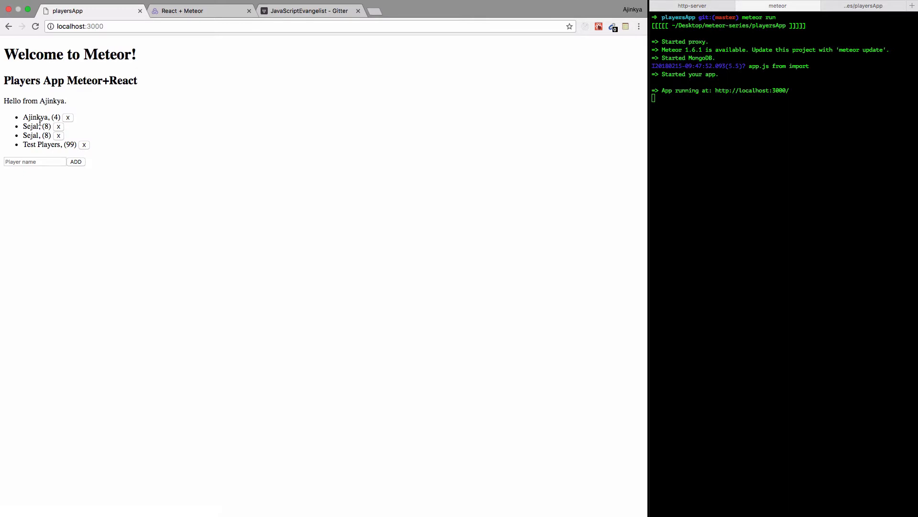
With DevTools open, delete the duplicate Sejal and add player 'Ashwini'
{"action": "key", "text": "F12"}
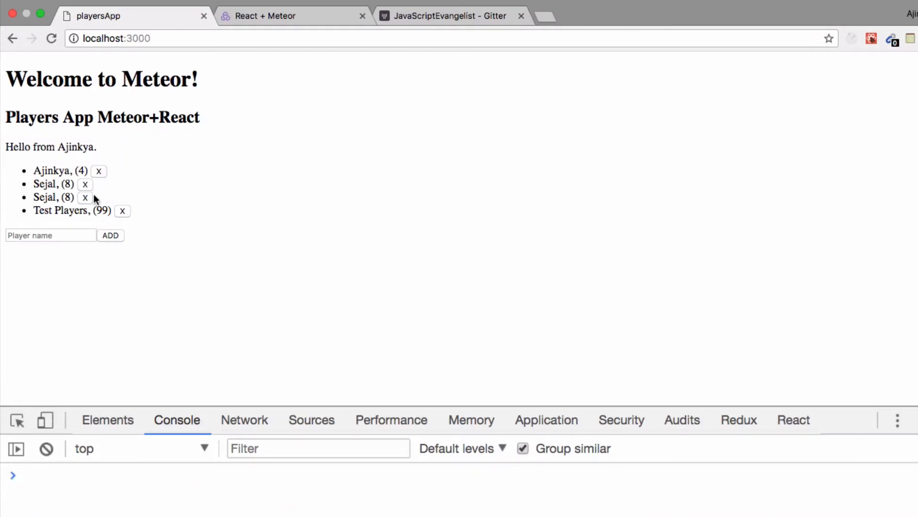
{"action": "left_click", "coordinate": [86, 197]}
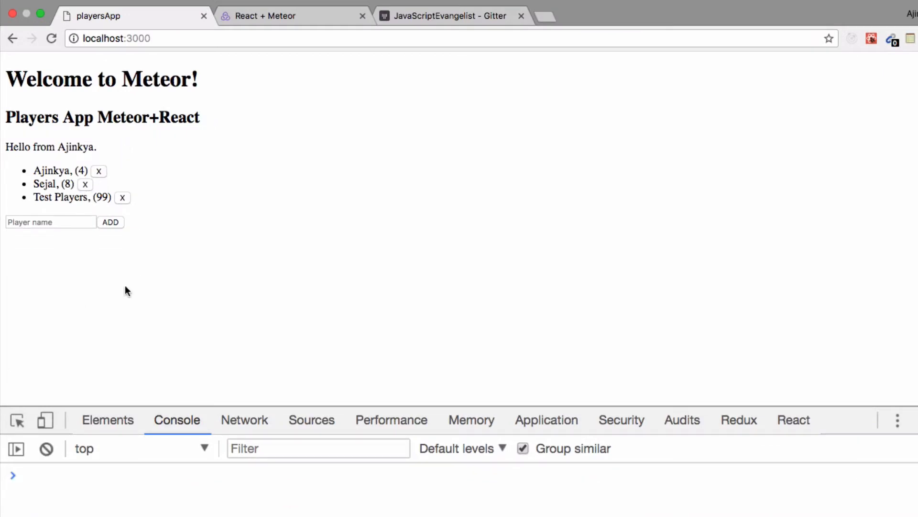
{"action": "left_click", "coordinate": [51, 222]}
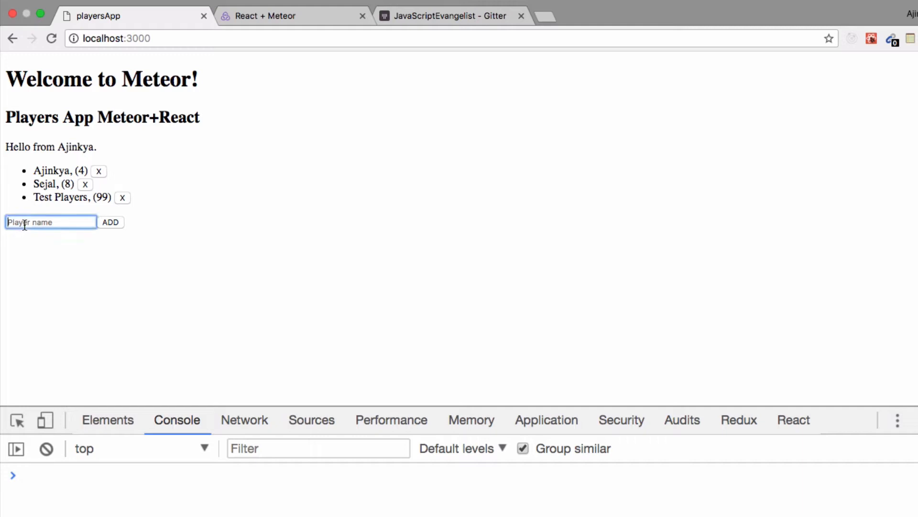
{"action": "type", "text": "Ashiniw"}
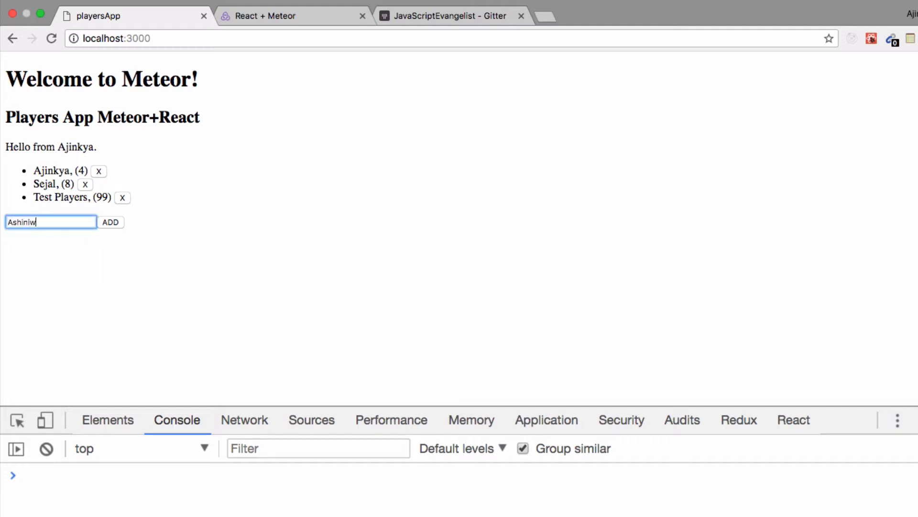
{"action": "key", "text": "Backspace"}
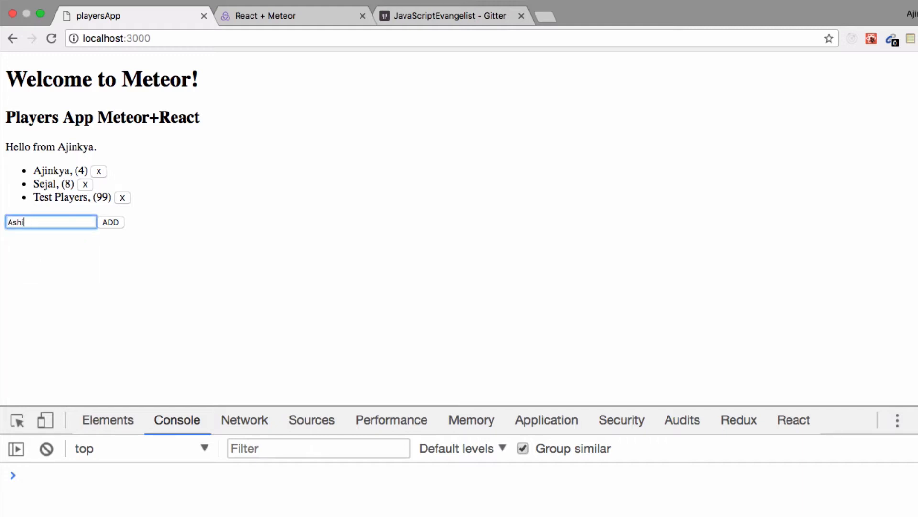
{"action": "type", "text": "wi"}
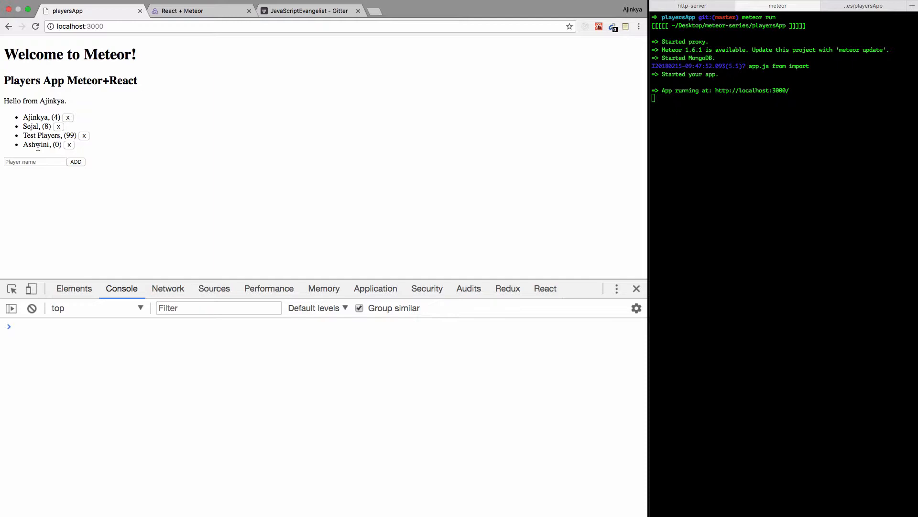
{"action": "double_click", "coordinate": [37, 144]}
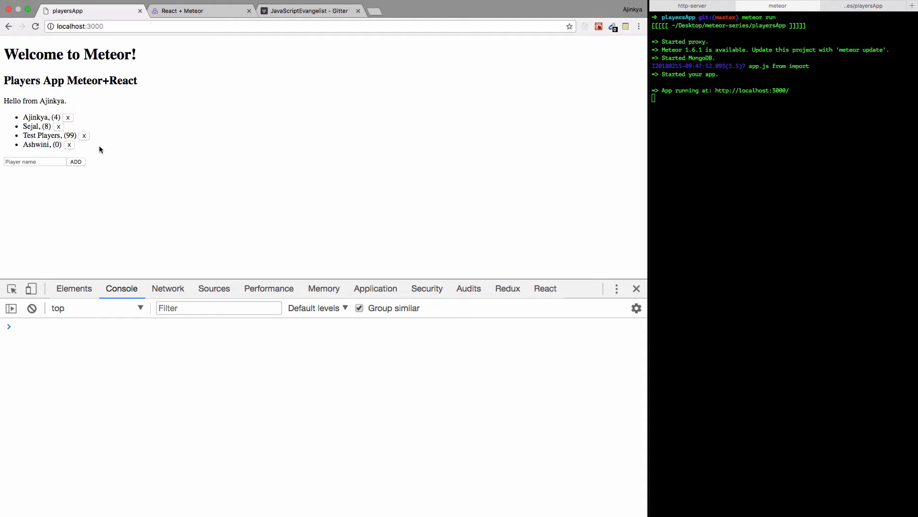
{"action": "mouse_move", "coordinate": [656, 182]}
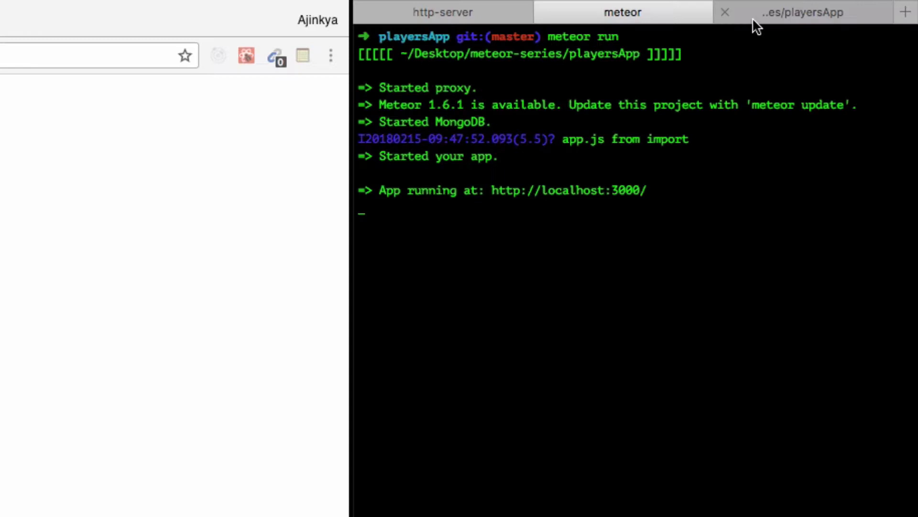
Run meteor mongo in the playersApp terminal and list players with db.players.find()
{"action": "left_click", "coordinate": [803, 12]}
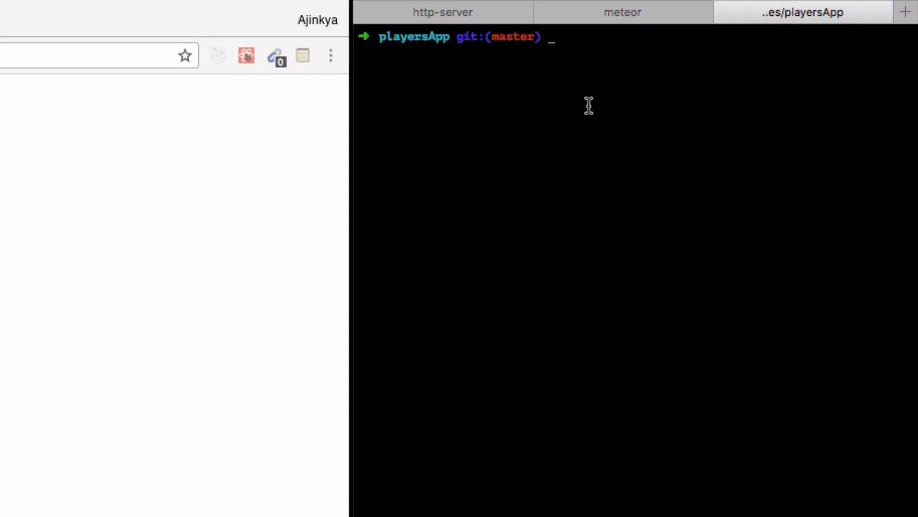
{"action": "type", "text": "m"}
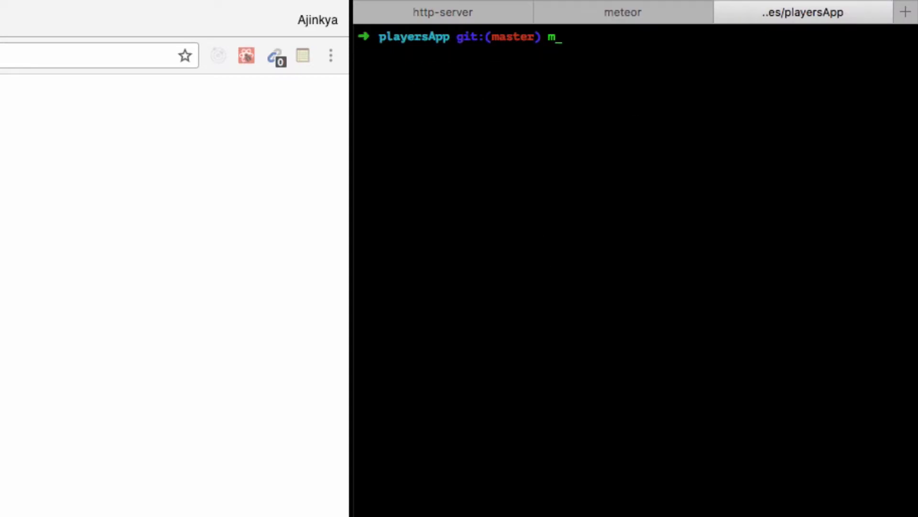
{"action": "type", "text": "eteor mongo"}
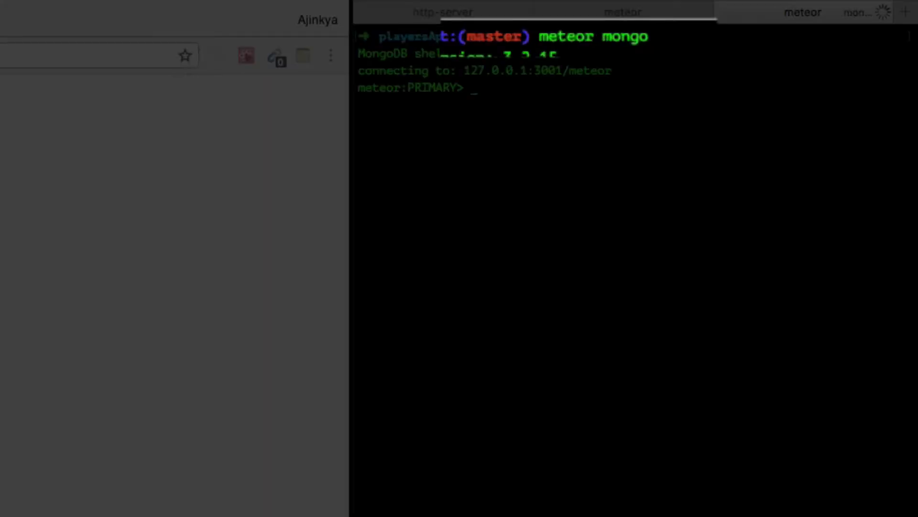
{"action": "type", "text": "db."}
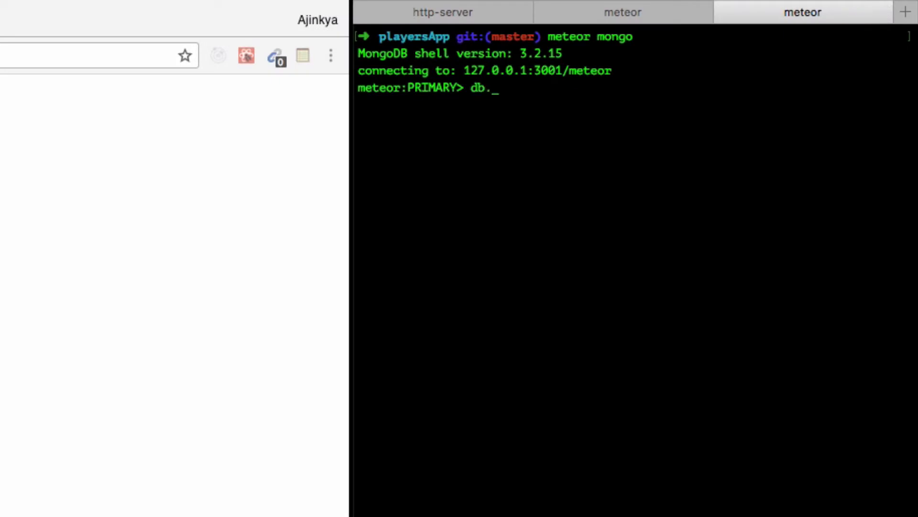
{"action": "type", "text": "players"}
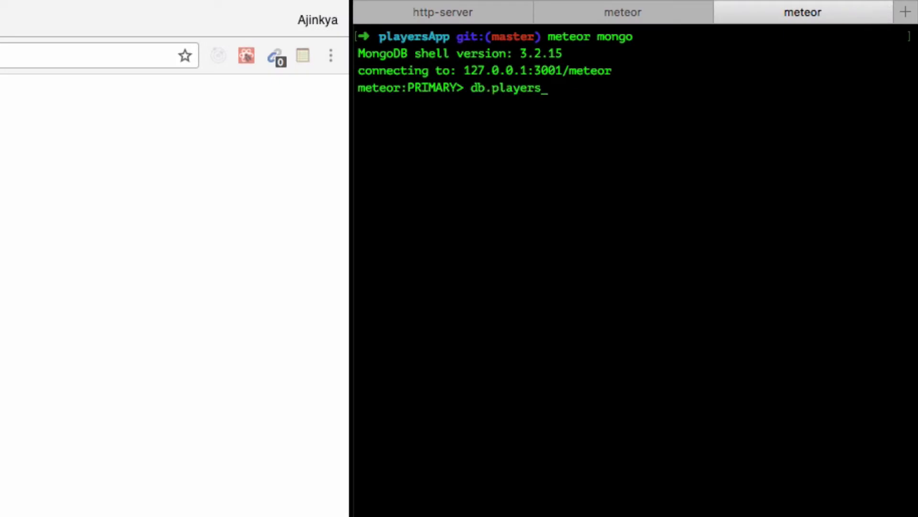
{"action": "type", "text": ".find()"}
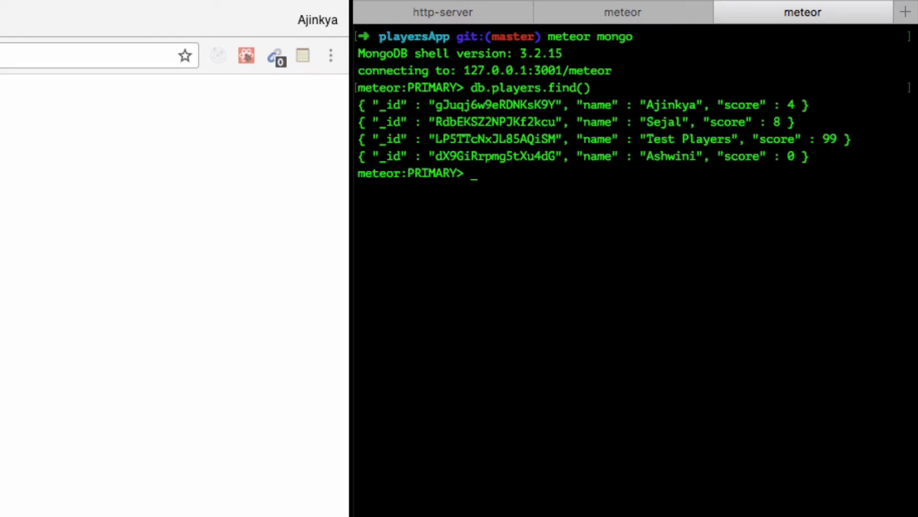
{"action": "mouse_move", "coordinate": [699, 114]}
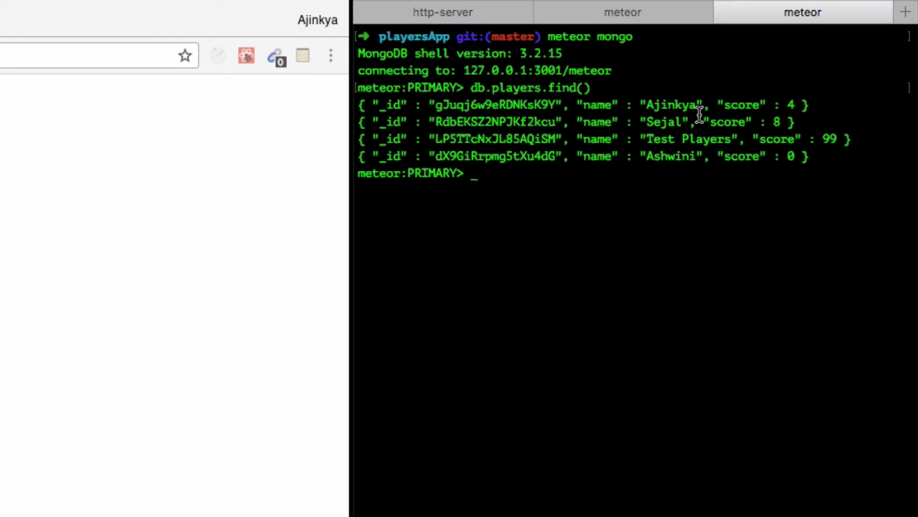
{"action": "double_click", "coordinate": [674, 105]}
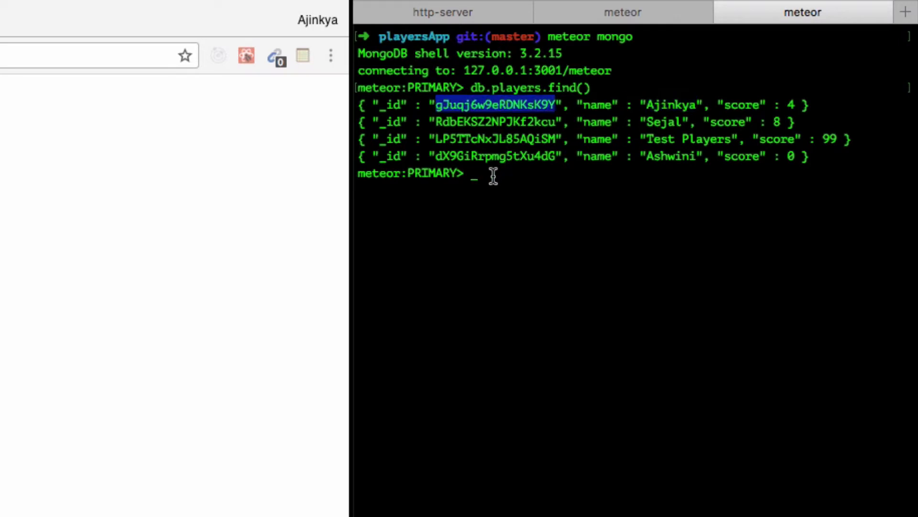
Increment Ajinkya's score by 1 using db.players.update with {$inc: {score: 1}}
{"action": "type", "text": "db.players.find"}
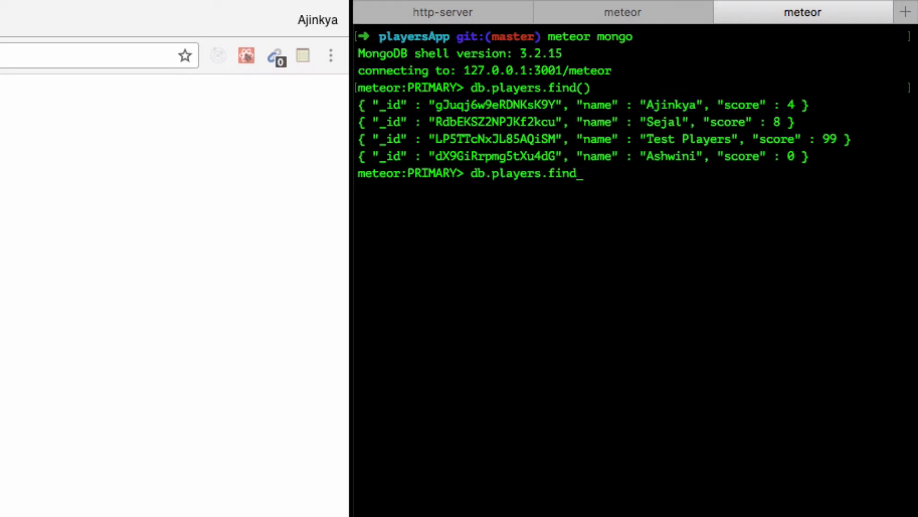
{"action": "type", "text": "upda"}
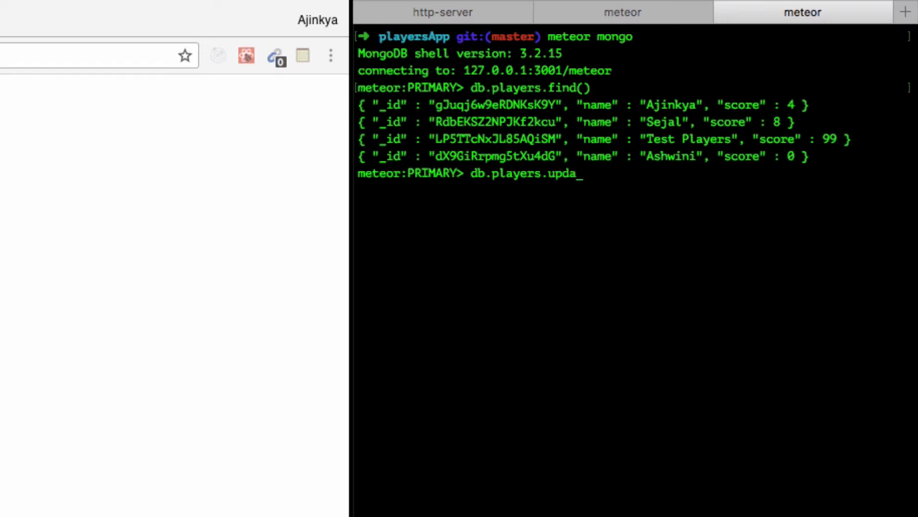
{"action": "type", "text": "te()"}
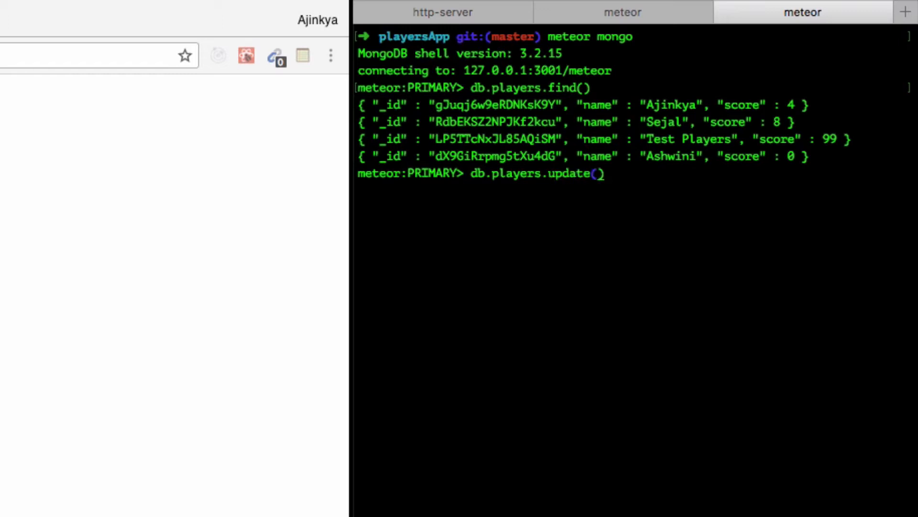
{"action": "type", "text": "{}"}
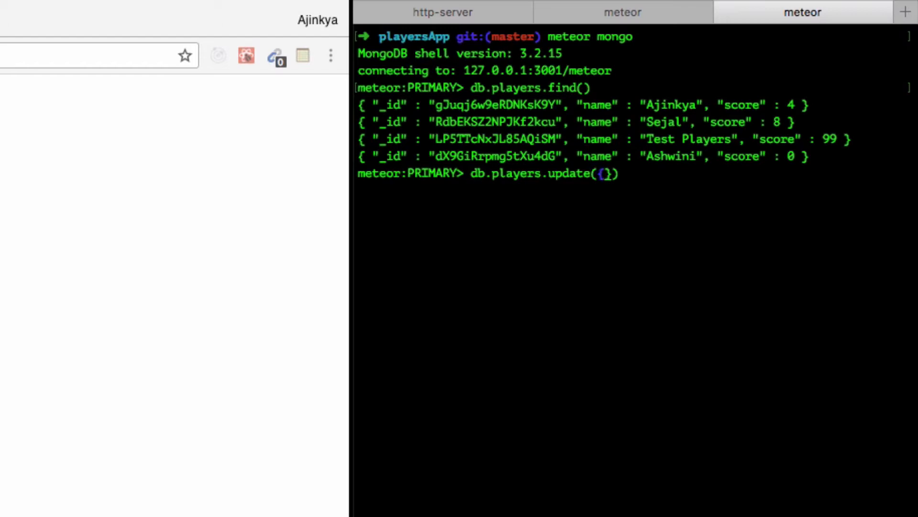
{"action": "type", "text": "_"}
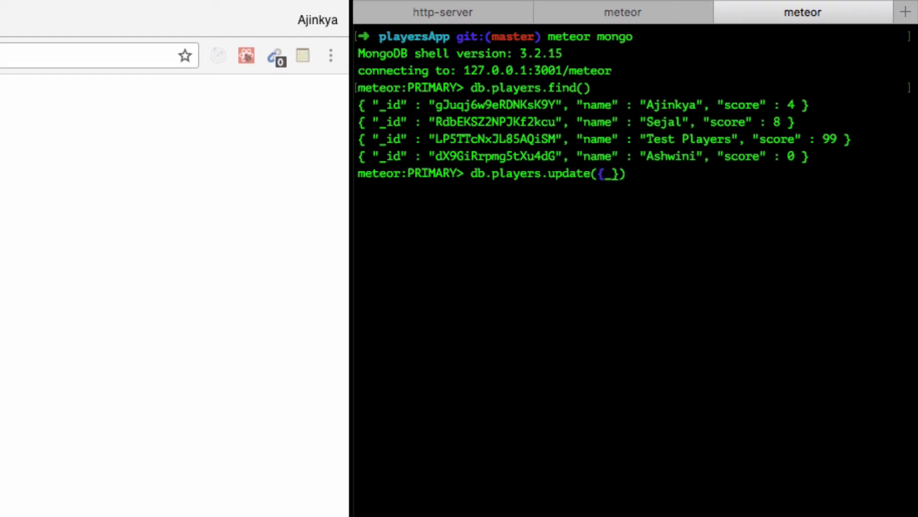
{"action": "type", "text": "_id:"}
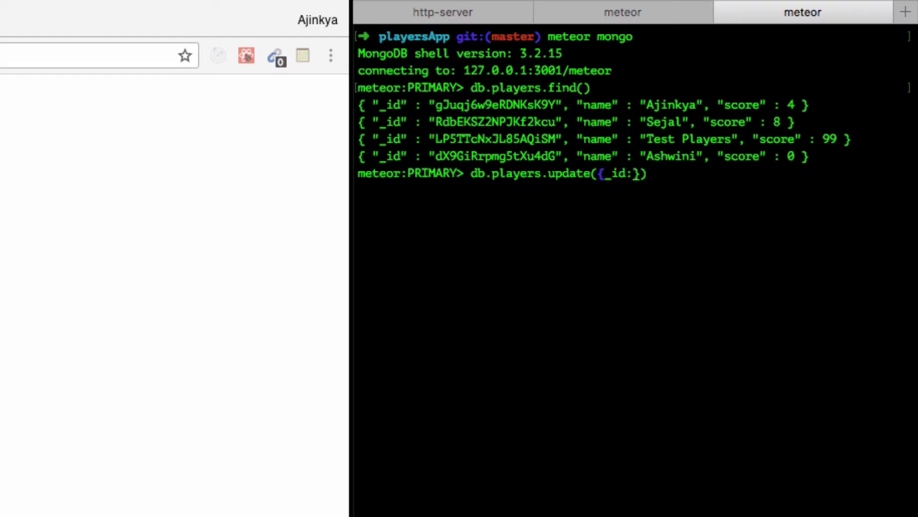
{"action": "type", "text": "'gJuqj6w9eRDNKsK9Y"}
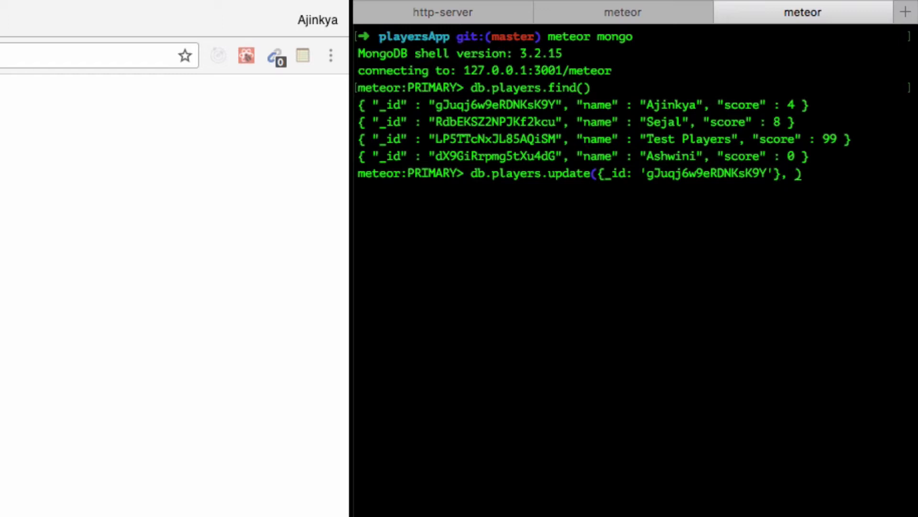
{"action": "type", "text": "{}"}
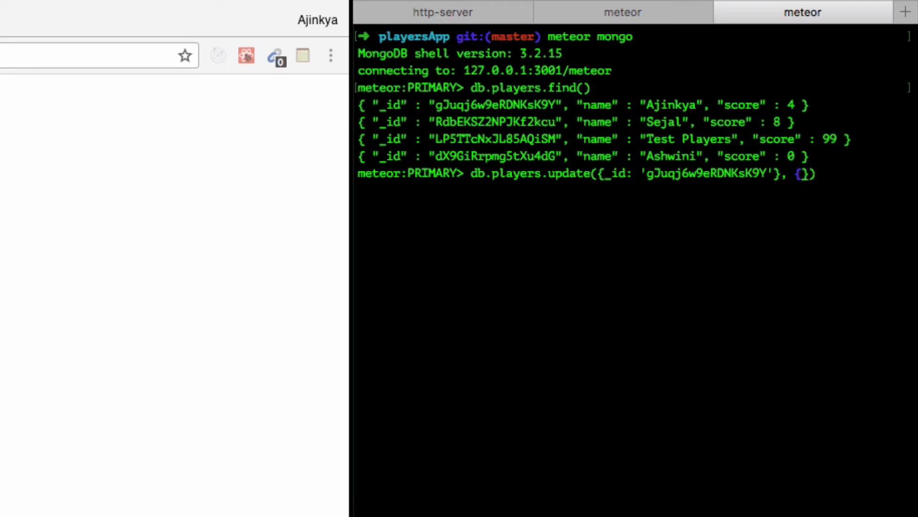
{"action": "type", "text": "$"}
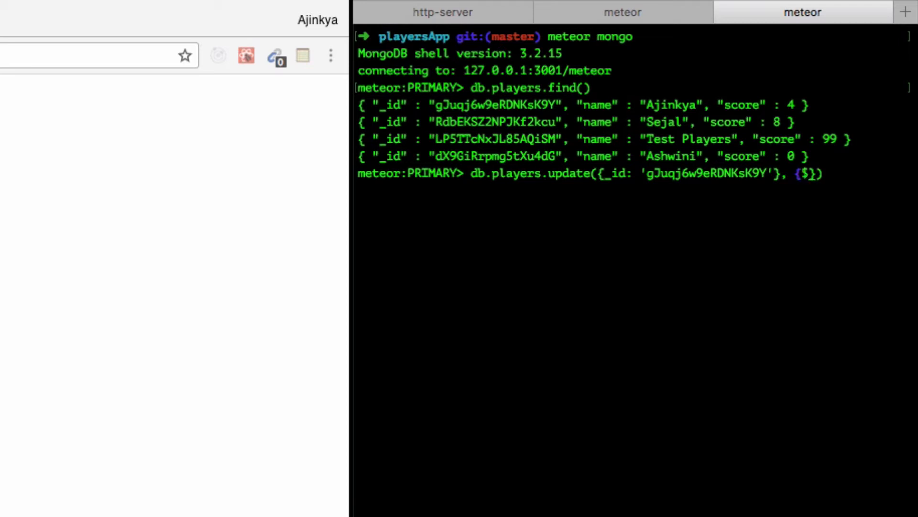
{"action": "type", "text": "inc: {score: 1"}
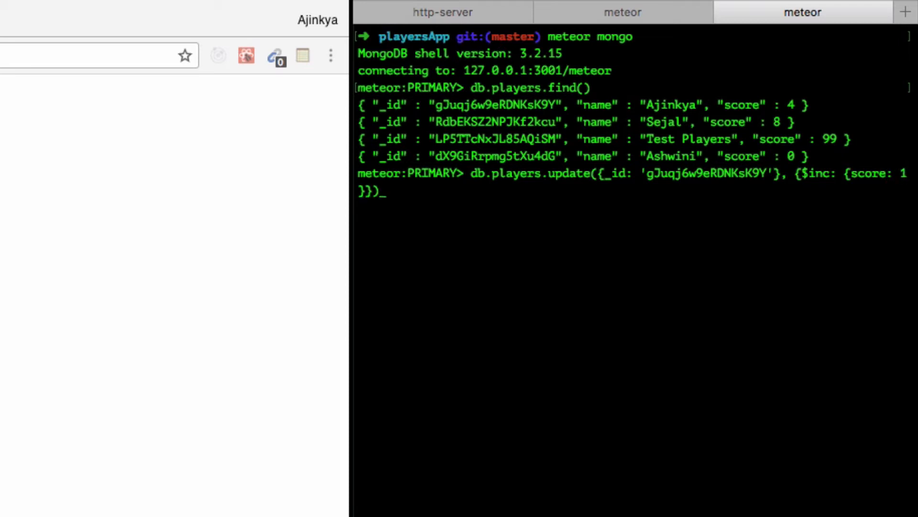
{"action": "double_click", "coordinate": [706, 173]}
{"action": "type", "text": "db.players.find()"}
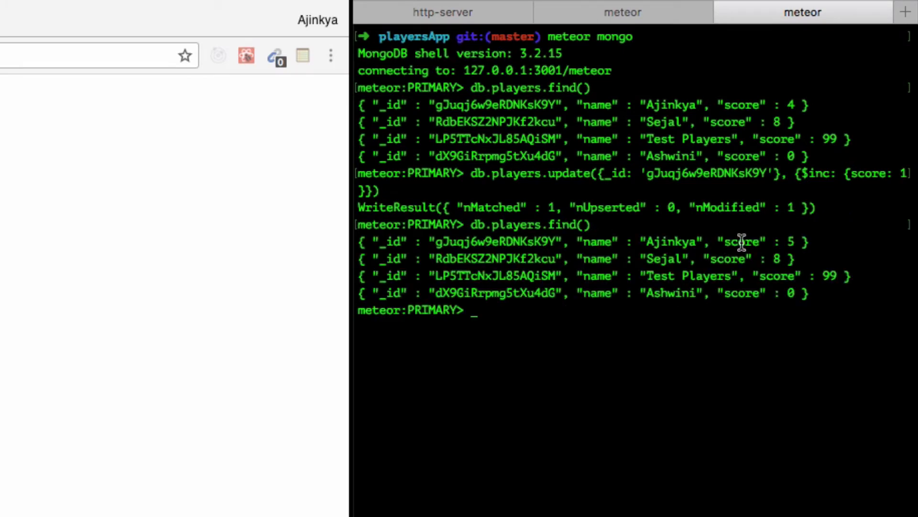
Decrement Ajinkya's score back to 4 with $inc -1, then exit Mongo and clear
{"action": "double_click", "coordinate": [742, 241]}
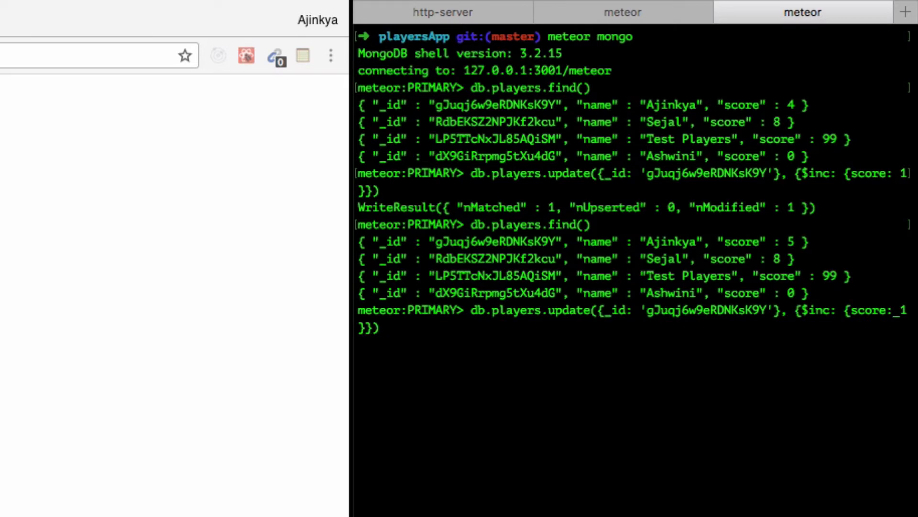
{"action": "type", "text": "-"}
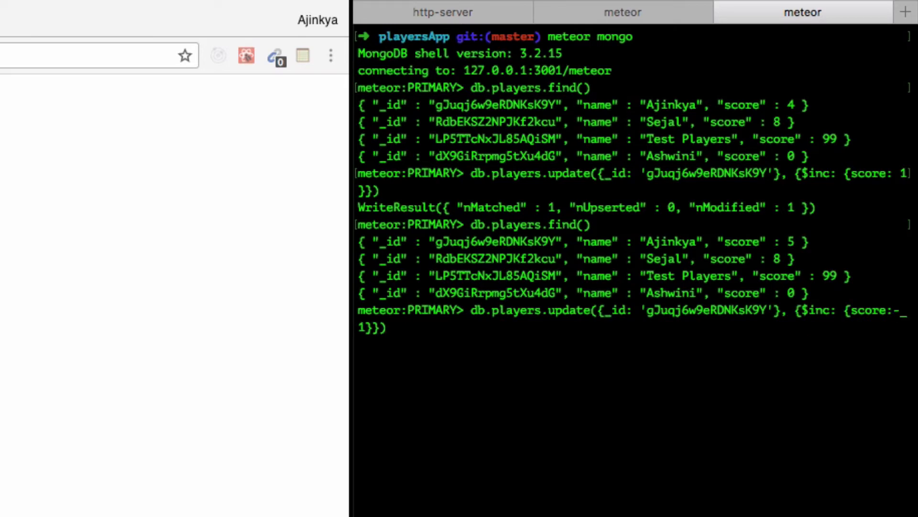
{"action": "key", "text": "BackSpace"}
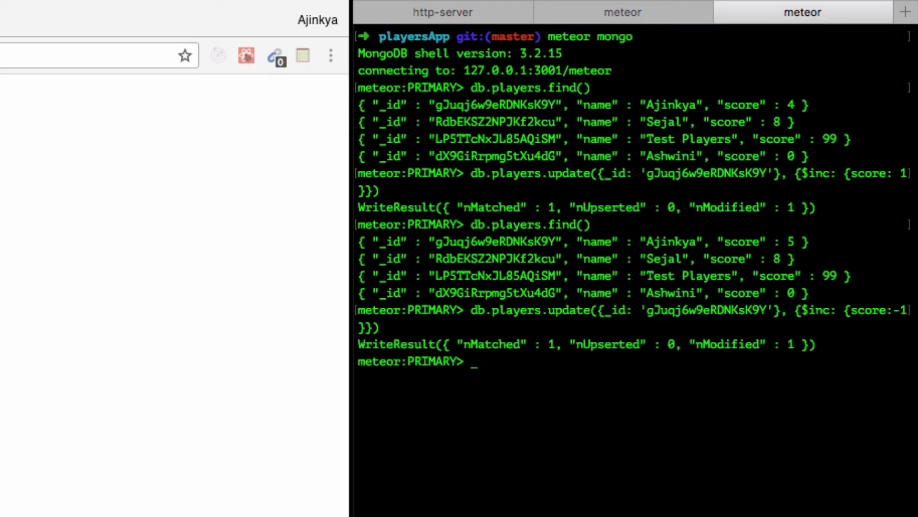
{"action": "type", "text": "db.players.find()"}
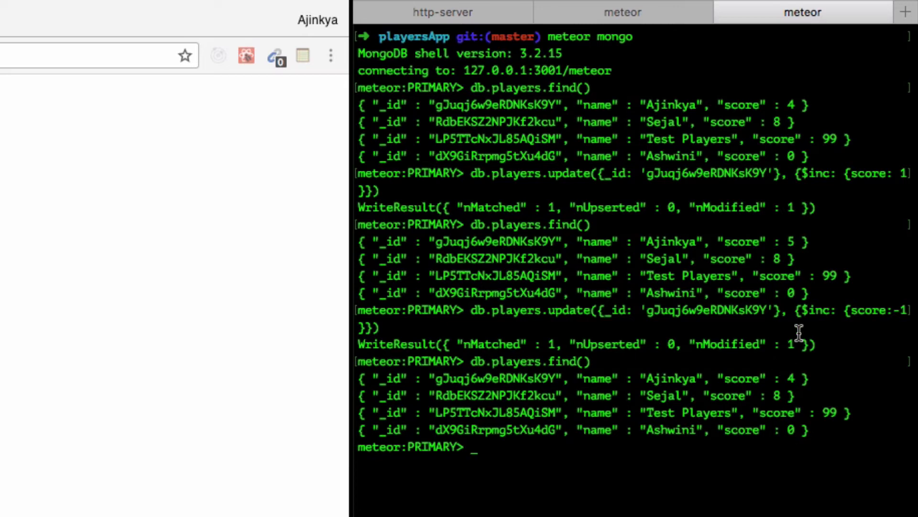
{"action": "mouse_move", "coordinate": [749, 243]}
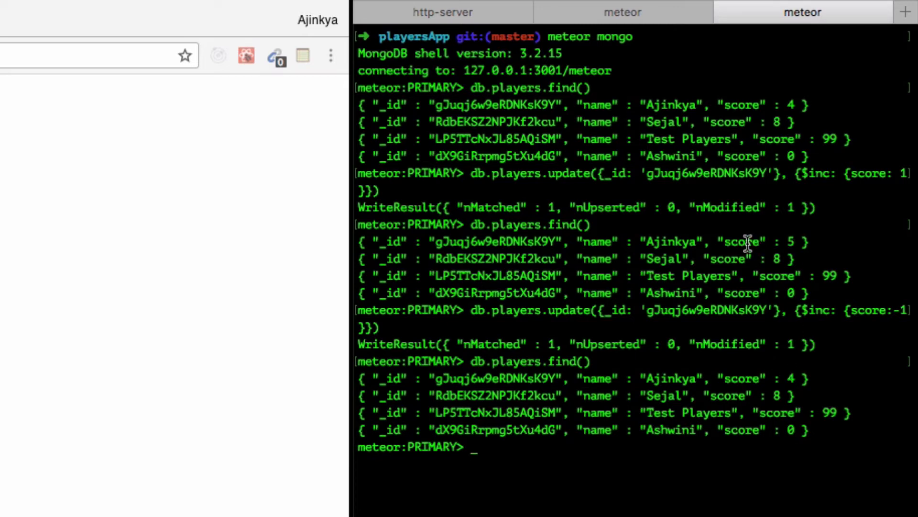
{"action": "double_click", "coordinate": [743, 240]}
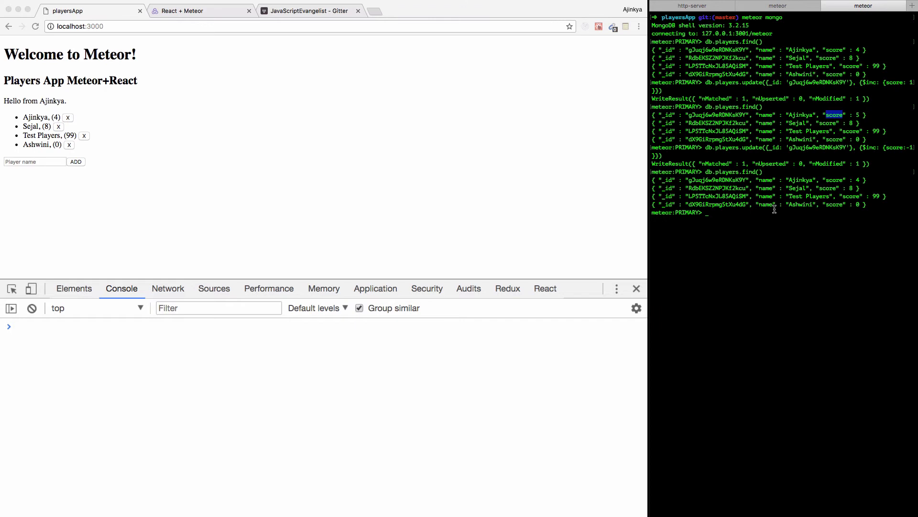
{"action": "key", "text": "ctrl+c"}
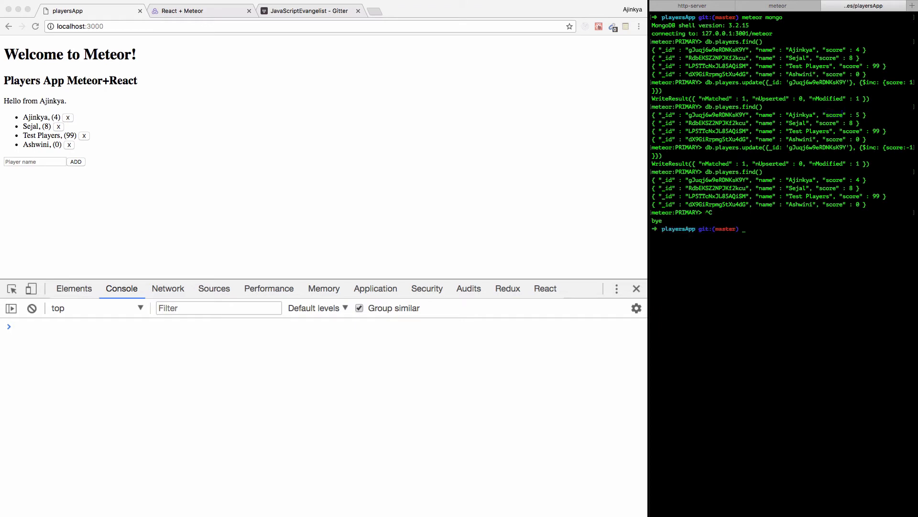
{"action": "type", "text": "clear"}
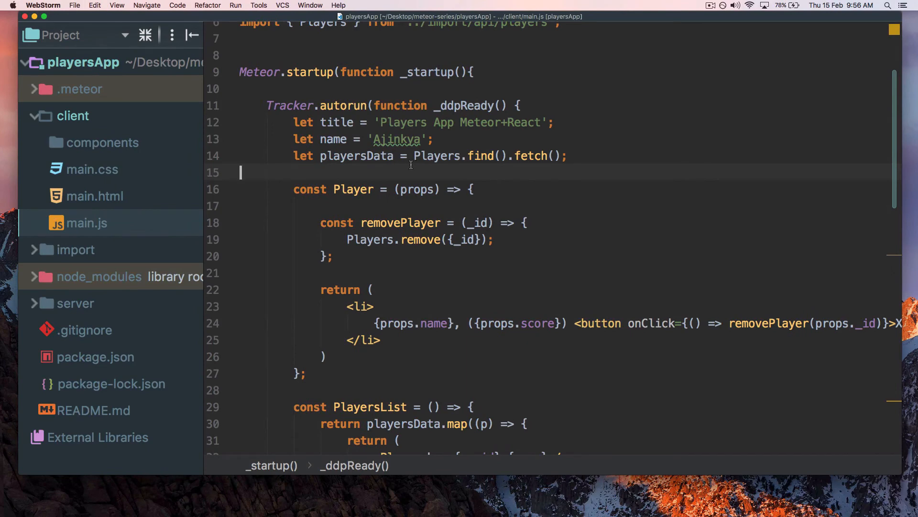
Add <button onClick={}>+1</button> before the remove button in the Player component
{"action": "double_click", "coordinate": [354, 190]}
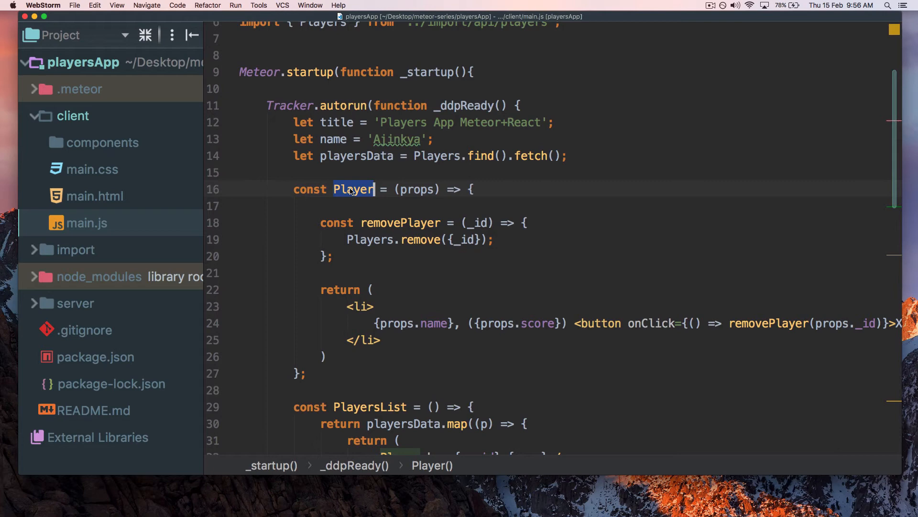
{"action": "mouse_move", "coordinate": [505, 188]}
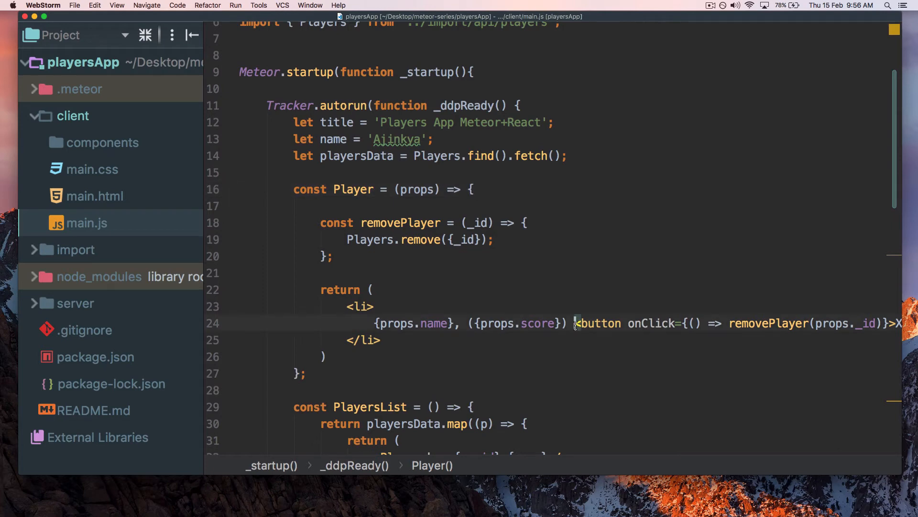
{"action": "key", "text": "enter"}
{"action": "type", "text": "<button></button>"}
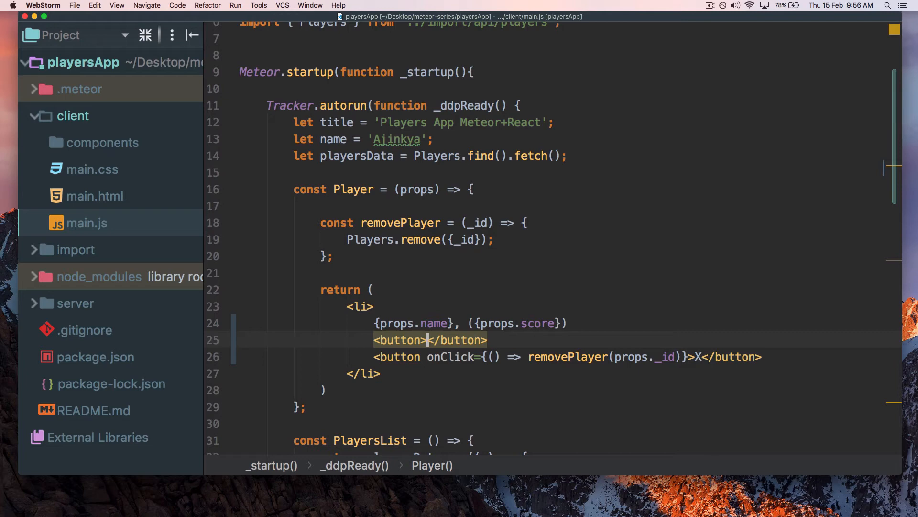
{"action": "type", "text": "+1"}
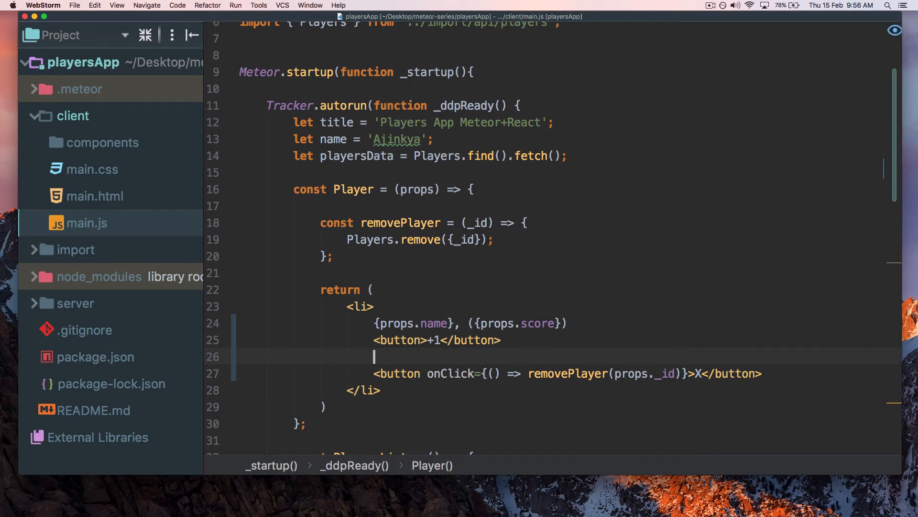
{"action": "key", "text": "backspace"}
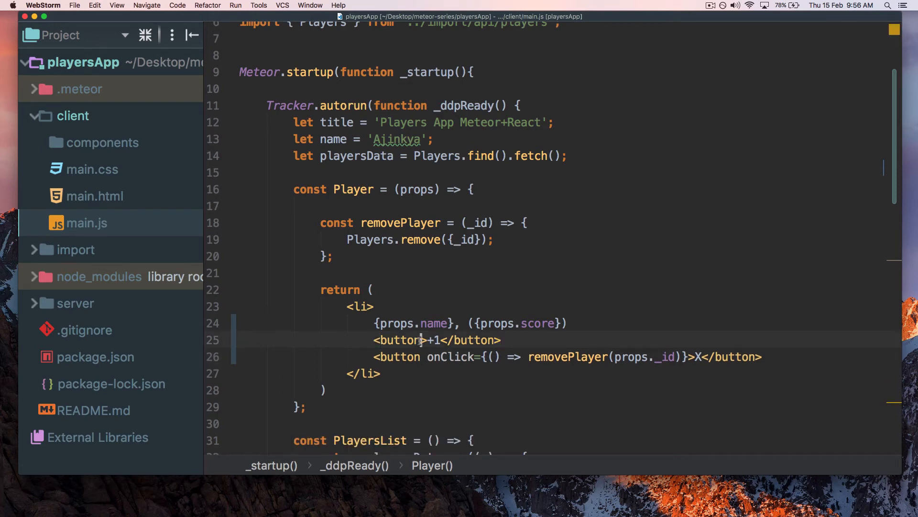
{"action": "type", "text": "\" \""}
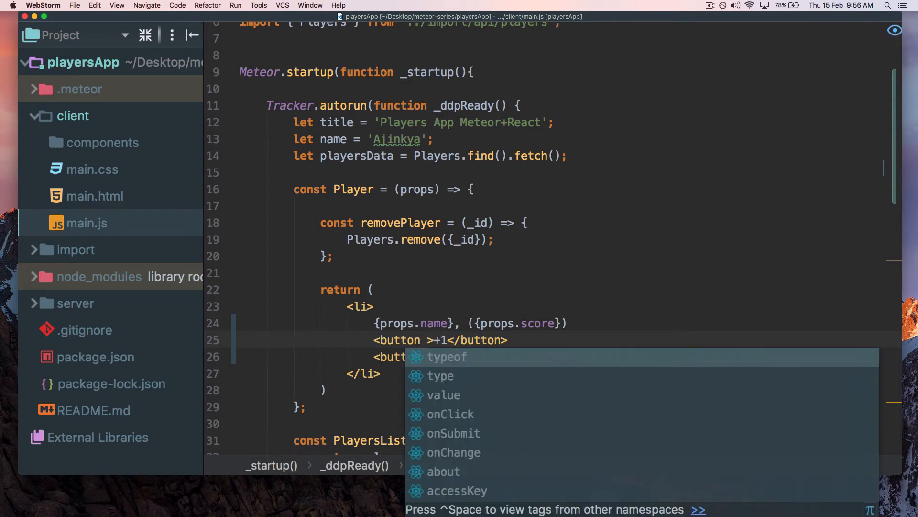
{"action": "type", "text": "onClick={"}
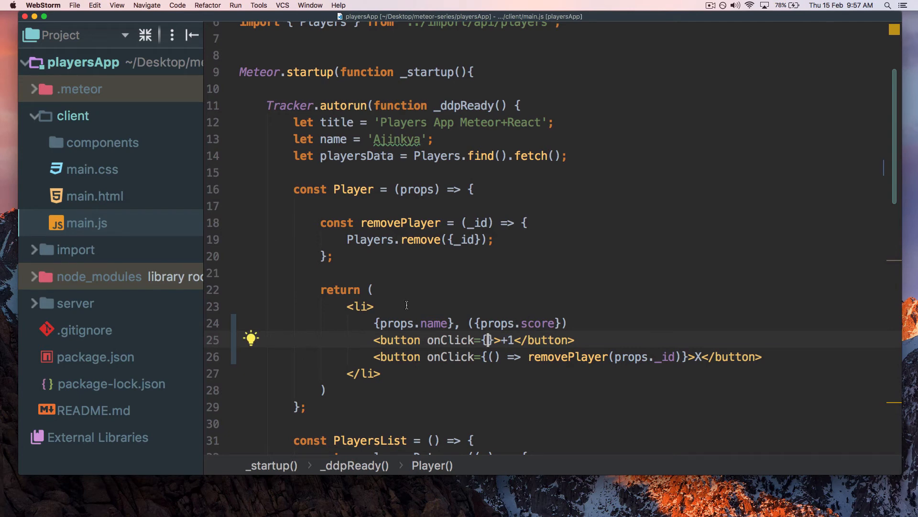
Expand the import folder to view app.js, then return to main.js
{"action": "double_click", "coordinate": [370, 239]}
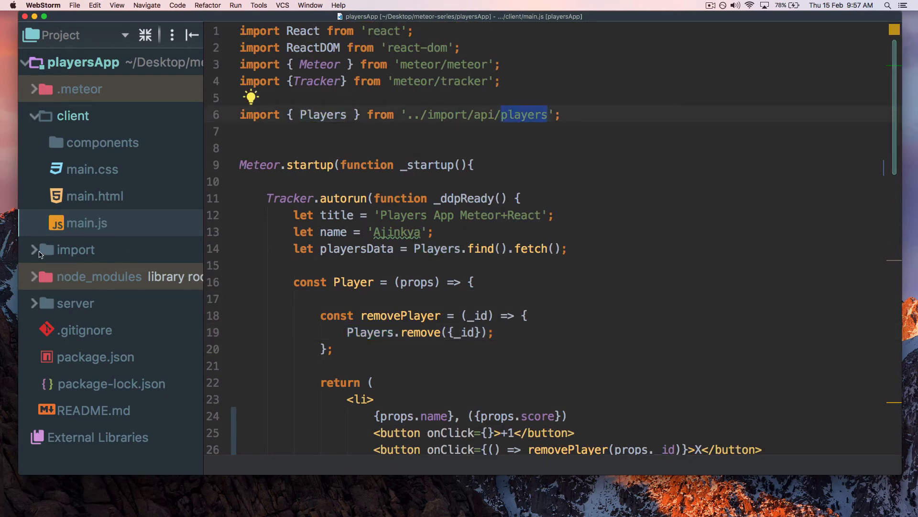
{"action": "left_click", "coordinate": [34, 248]}
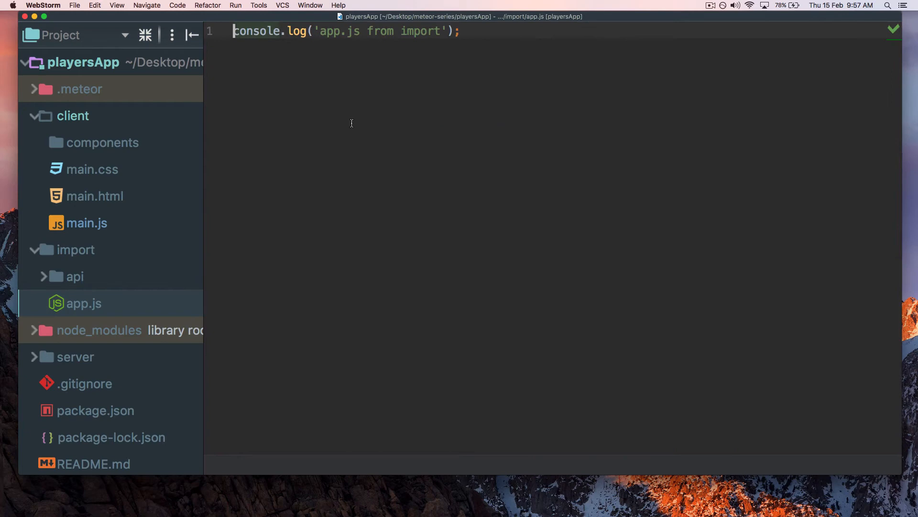
{"action": "mouse_move", "coordinate": [307, 126]}
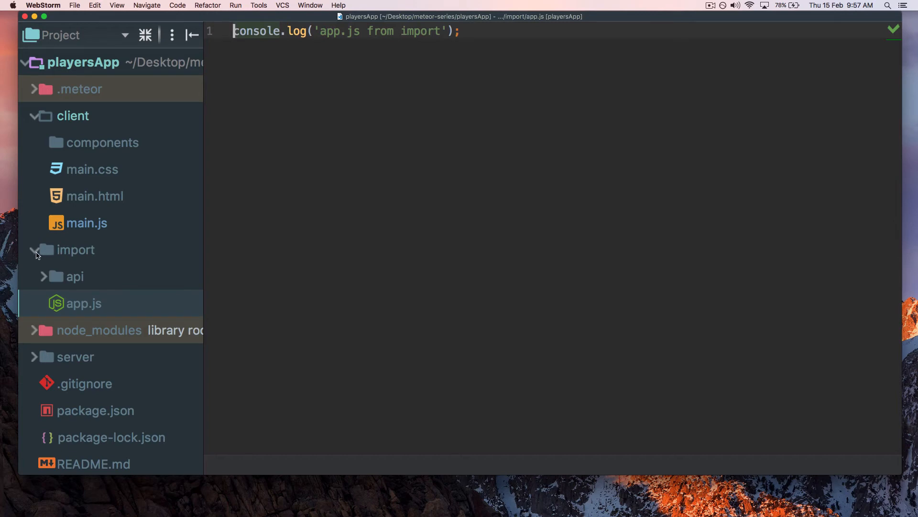
{"action": "left_click", "coordinate": [87, 223]}
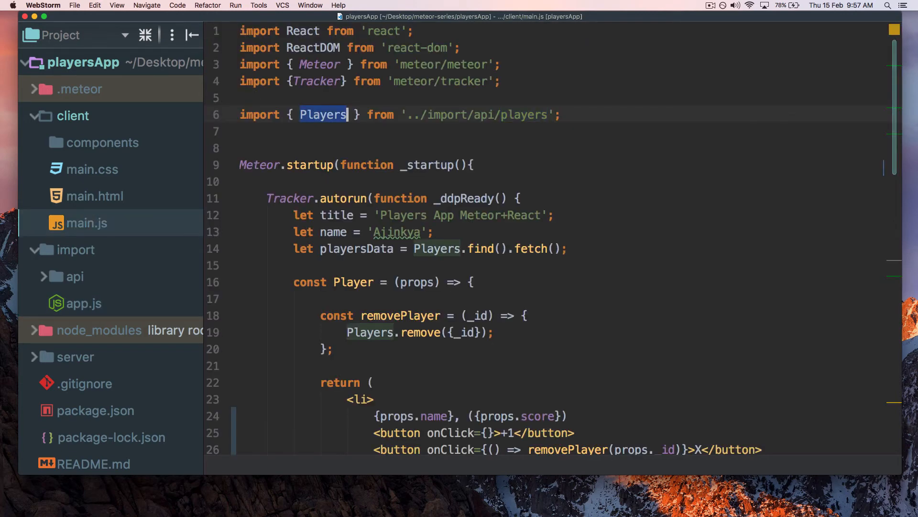
Set the +1 onClick to () => Players.update({_id: props._id}, {$inc: {score: …}})
{"action": "scroll", "scroll_direction": "down", "scroll_amount": 3}
{"action": "type", "text": "() "}
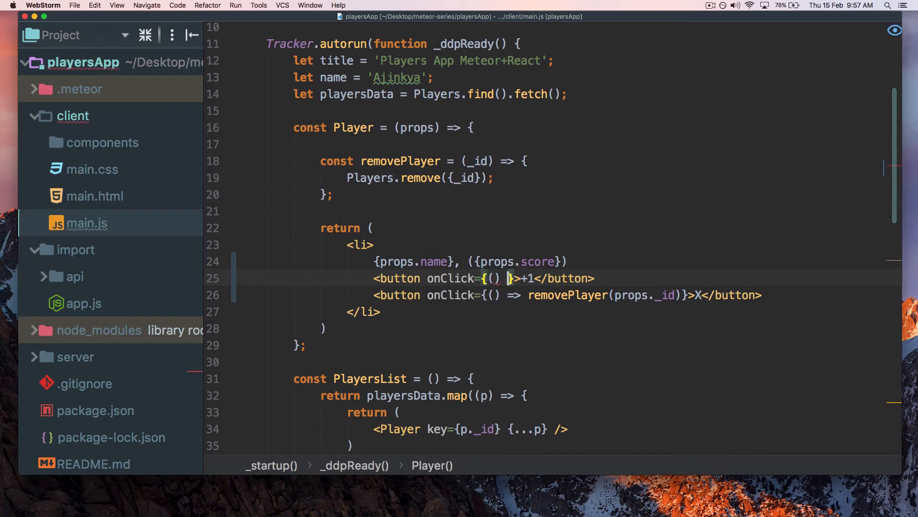
{"action": "type", "text": "=>"}
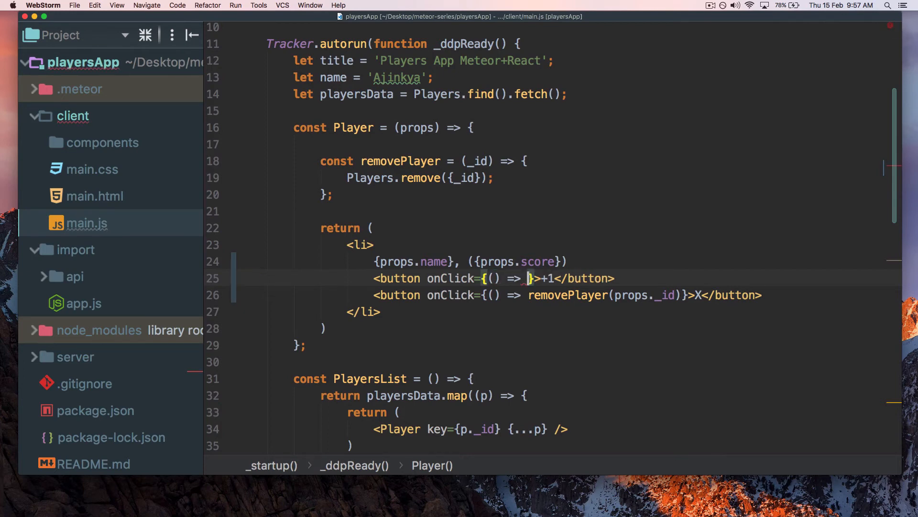
{"action": "type", "text": "Players.update({"}
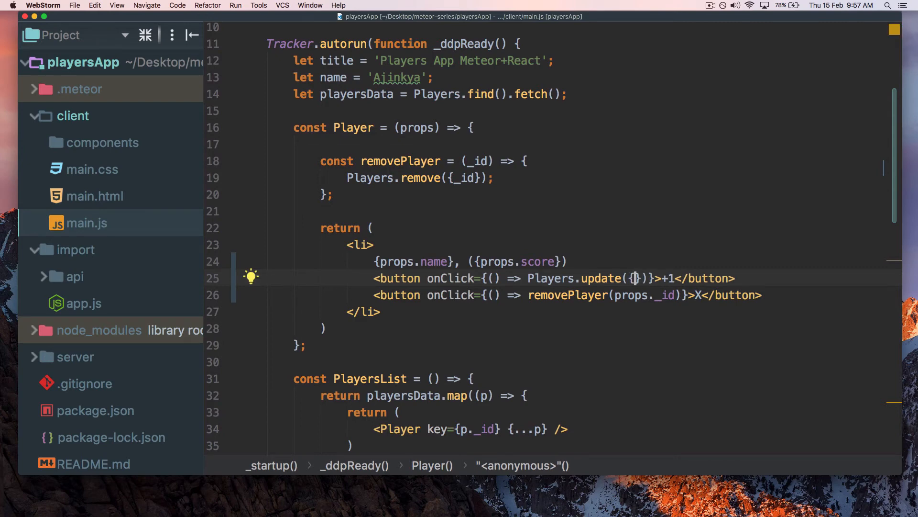
{"action": "type", "text": "_id"}
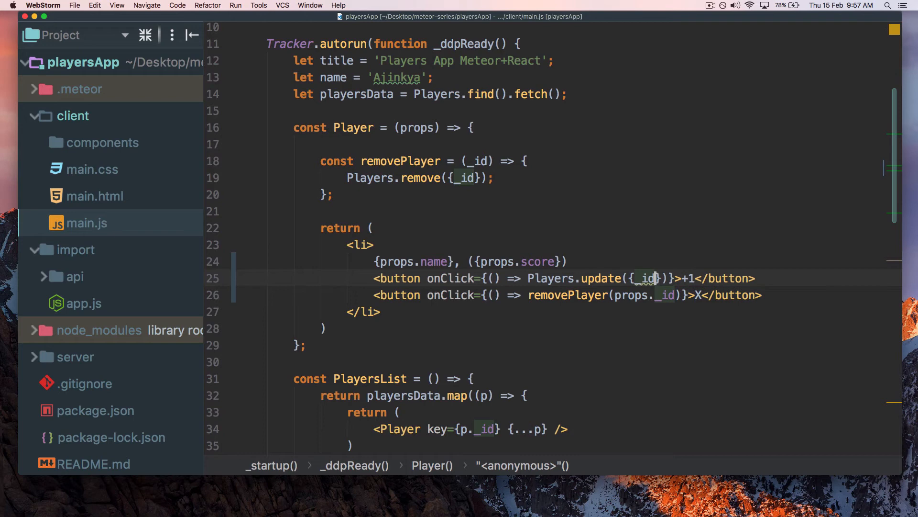
{"action": "double_click", "coordinate": [645, 279]}
{"action": "type", "text": ":"}
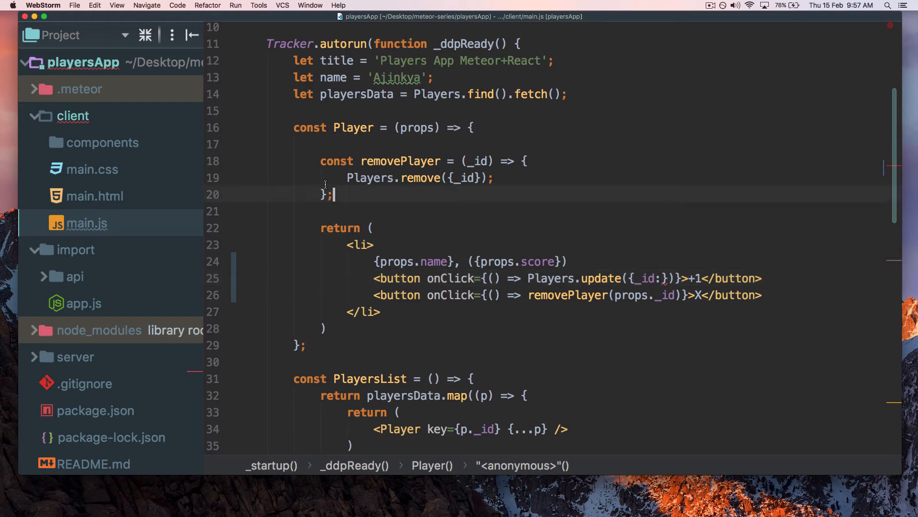
{"action": "double_click", "coordinate": [567, 295]}
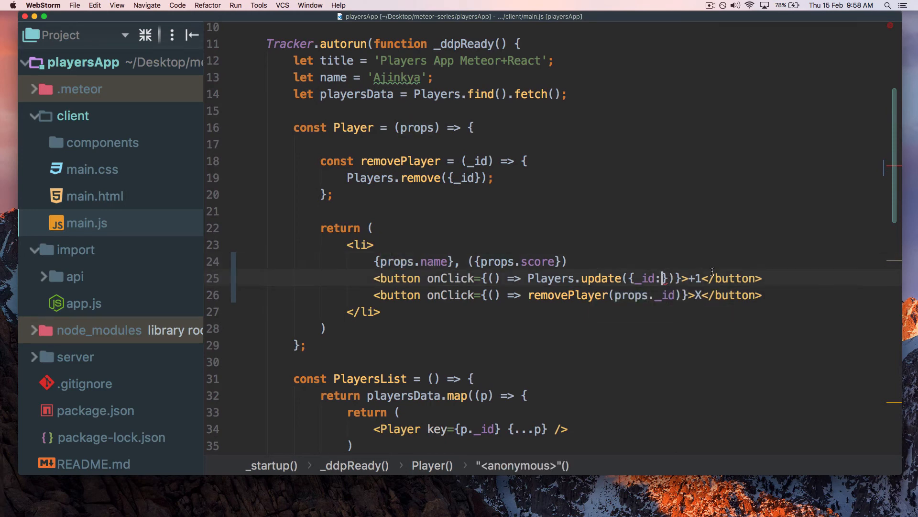
{"action": "type", "text": "props._id"}
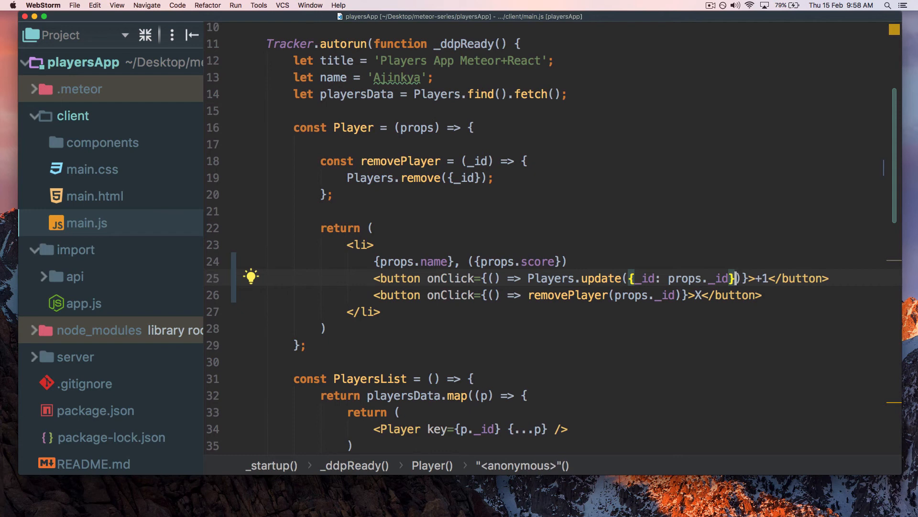
{"action": "type", "text": ", {}"}
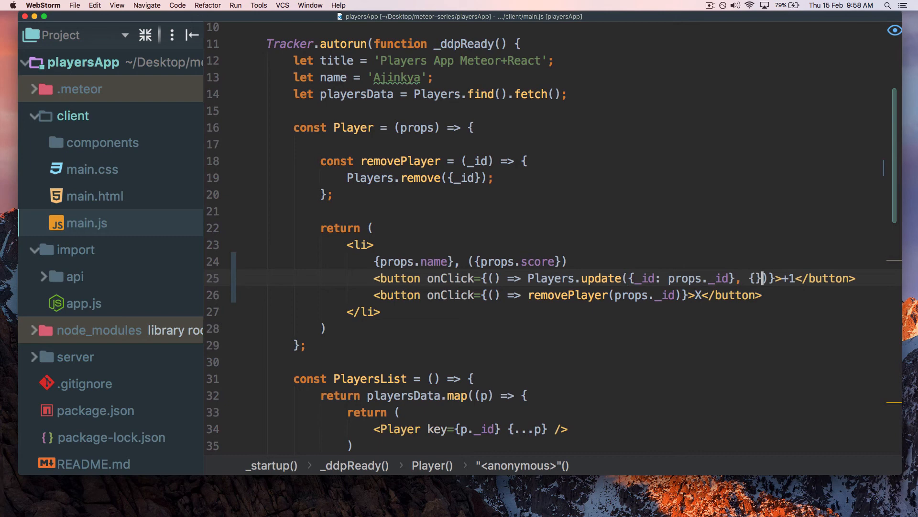
{"action": "type", "text": "$"}
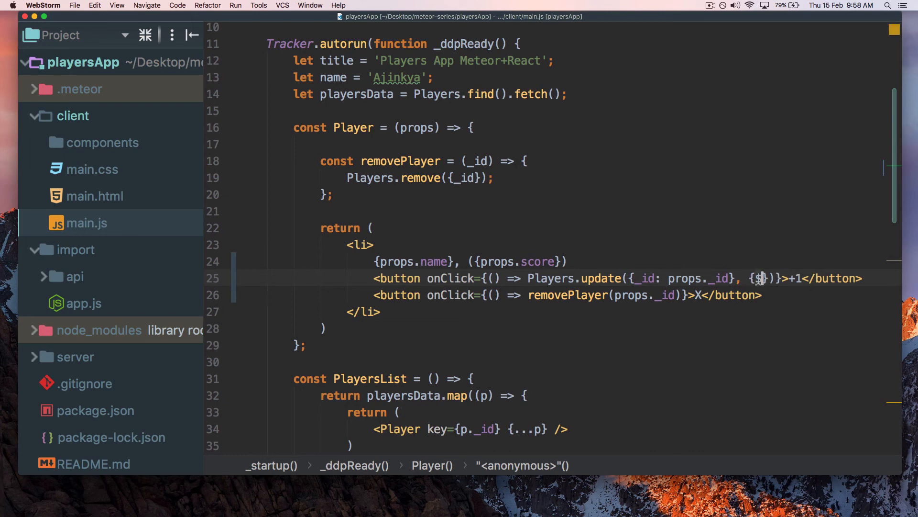
{"action": "type", "text": "inc:"}
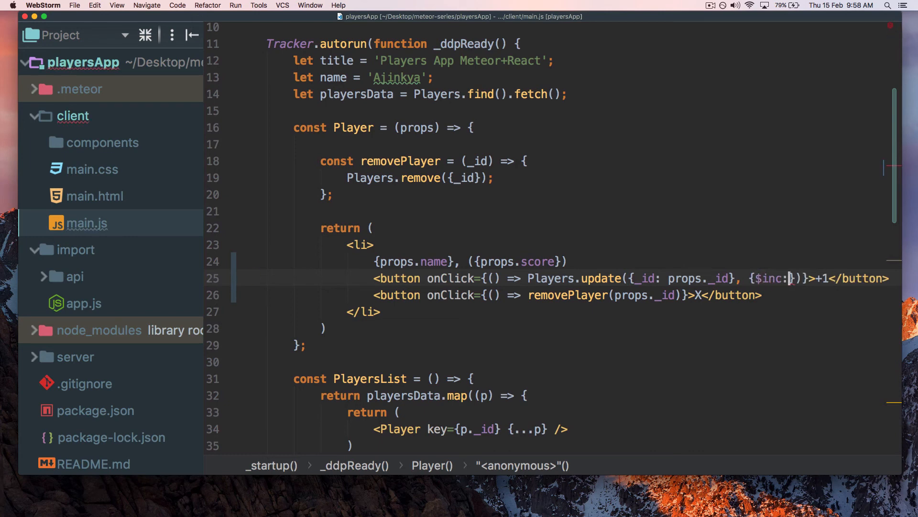
{"action": "type", "text": "{}})"}
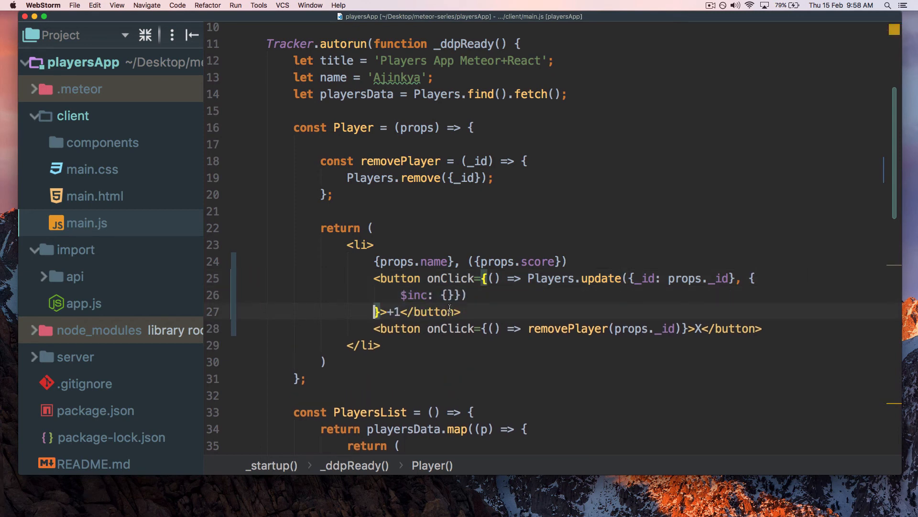
{"action": "type", "text": "sc"}
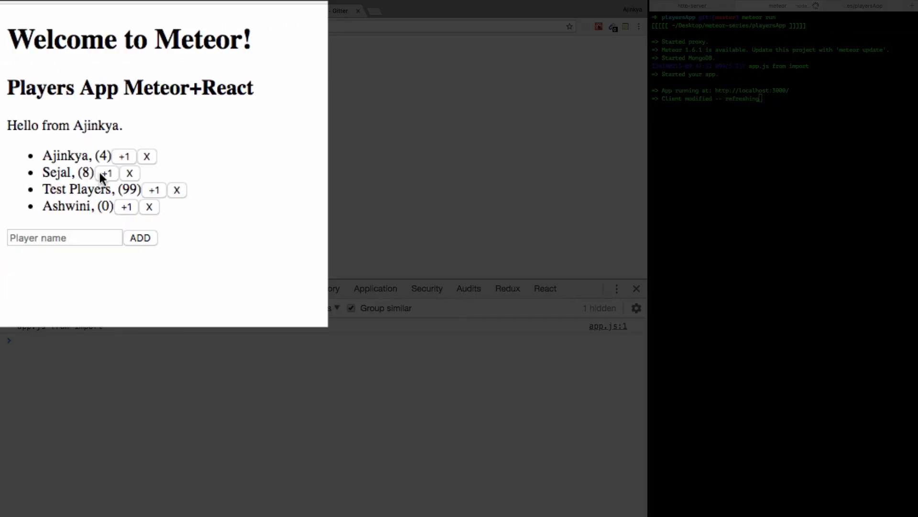
Give Sejal +1, delete Test Players, and add a new player 'Steel'
{"action": "left_click", "coordinate": [106, 173]}
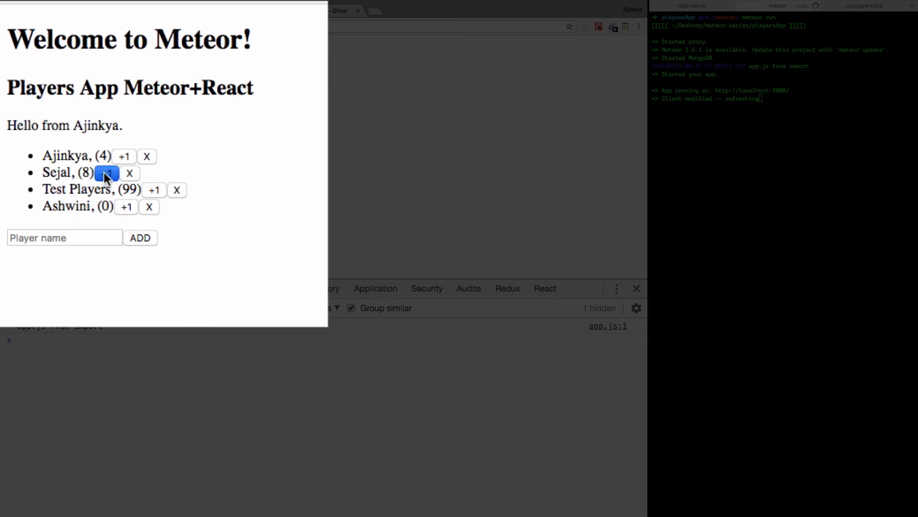
{"action": "left_click", "coordinate": [107, 173]}
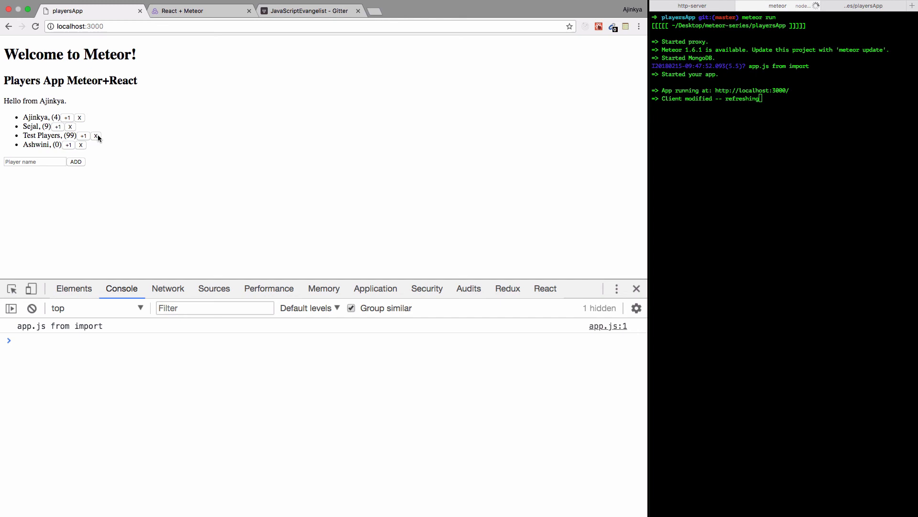
{"action": "left_click", "coordinate": [95, 136]}
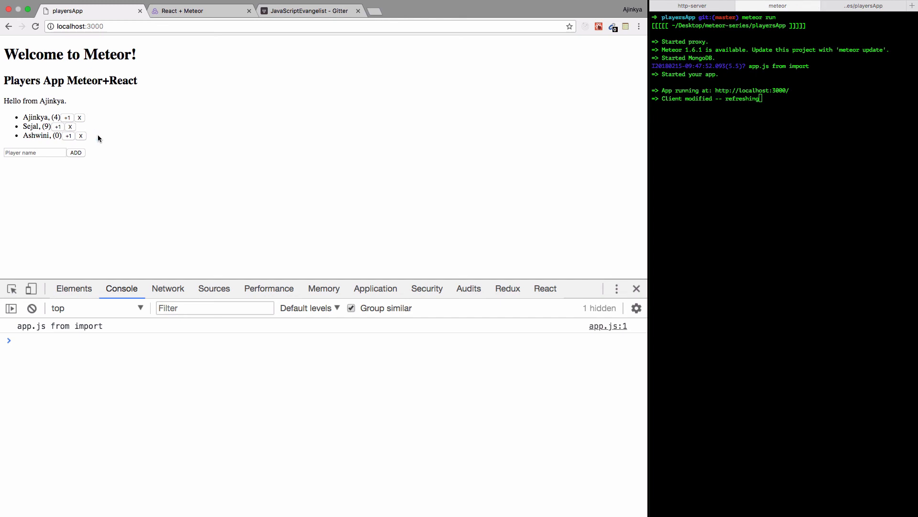
{"action": "left_click", "coordinate": [34, 152]}
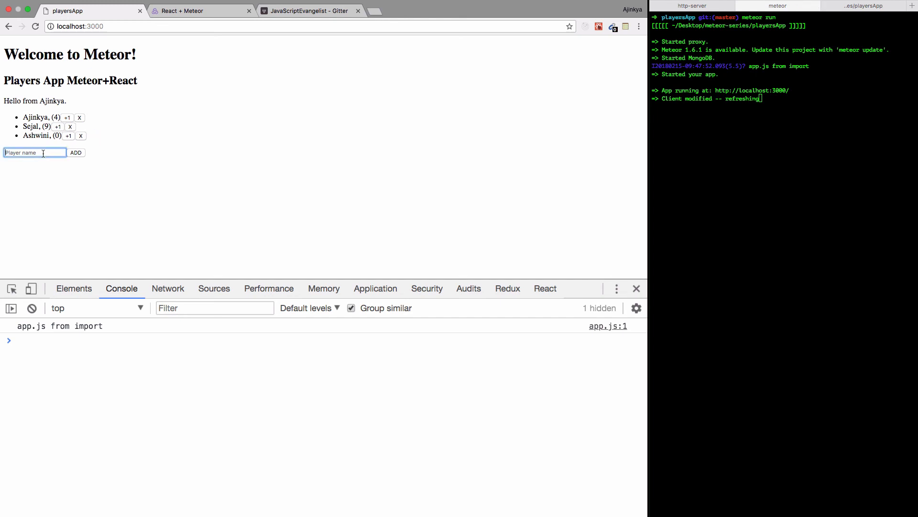
{"action": "type", "text": "Steel"}
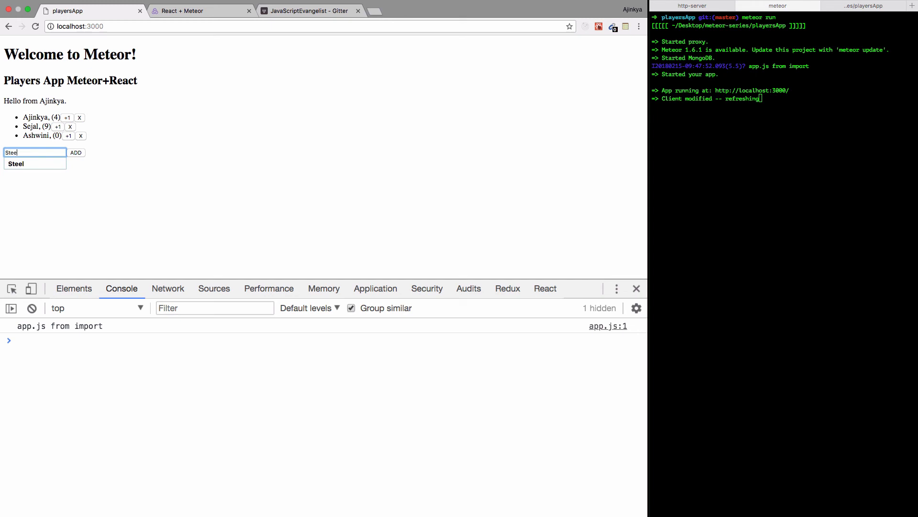
{"action": "left_click", "coordinate": [76, 152]}
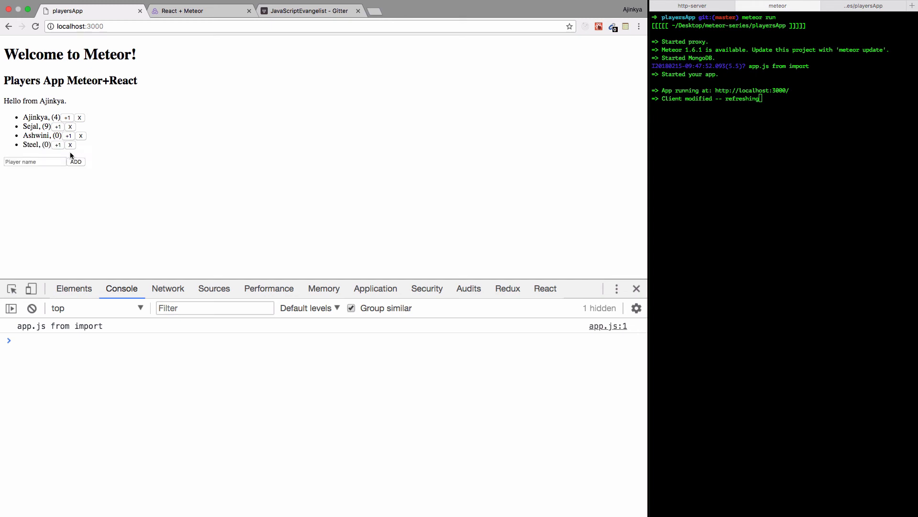
{"action": "left_click", "coordinate": [58, 144]}
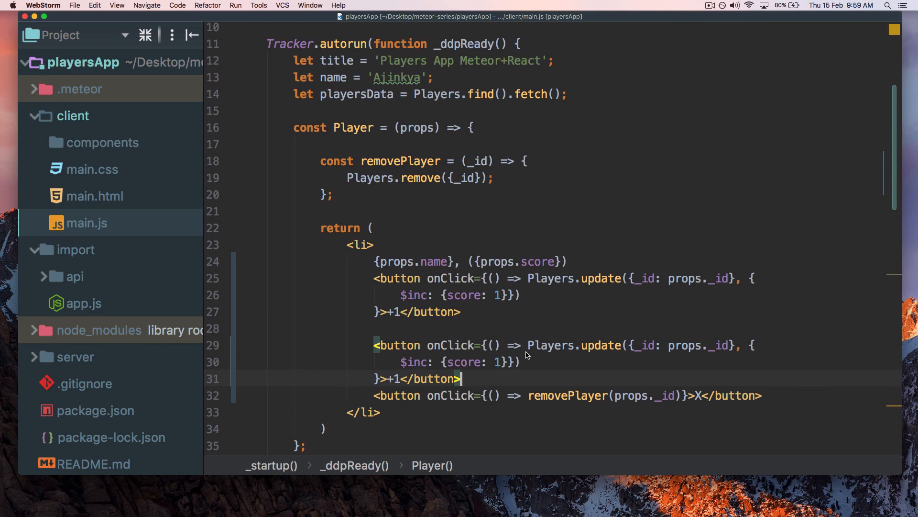
{"action": "mouse_move", "coordinate": [441, 365]}
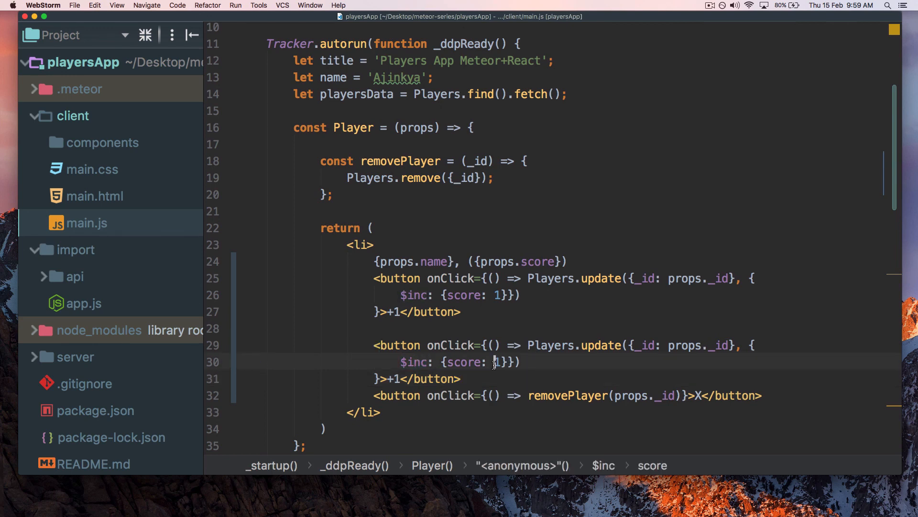
Change the duplicated button's $inc score value and label to -1
{"action": "type", "text": "-"}
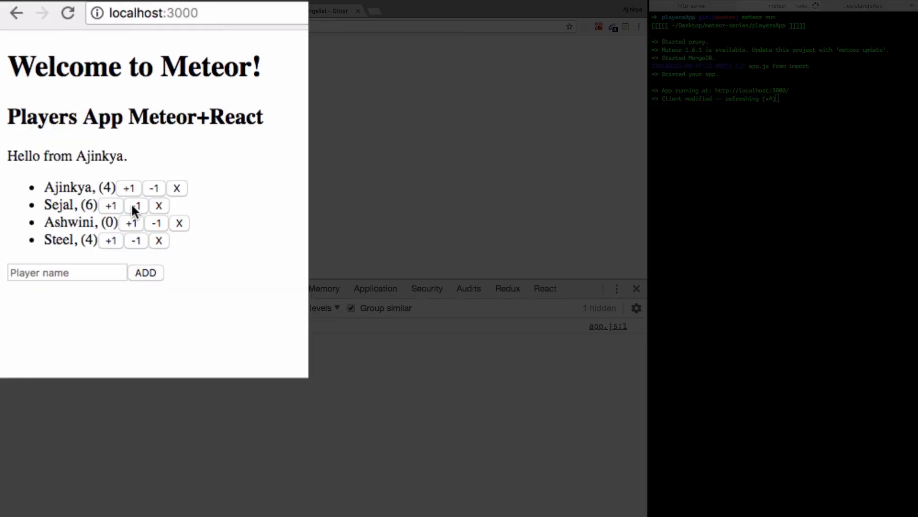
Click Sejal's -1 button twice to lower her score to 3
{"action": "left_click", "coordinate": [136, 205]}
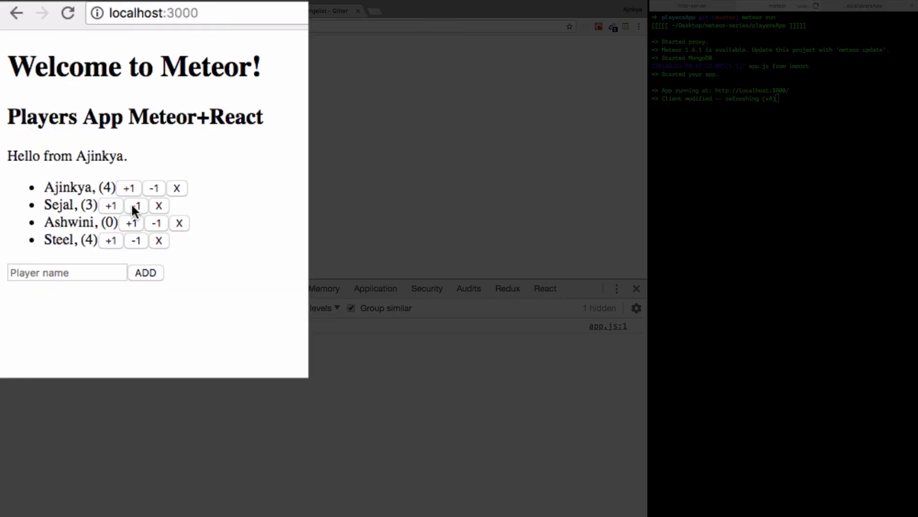
{"action": "left_click", "coordinate": [129, 188]}
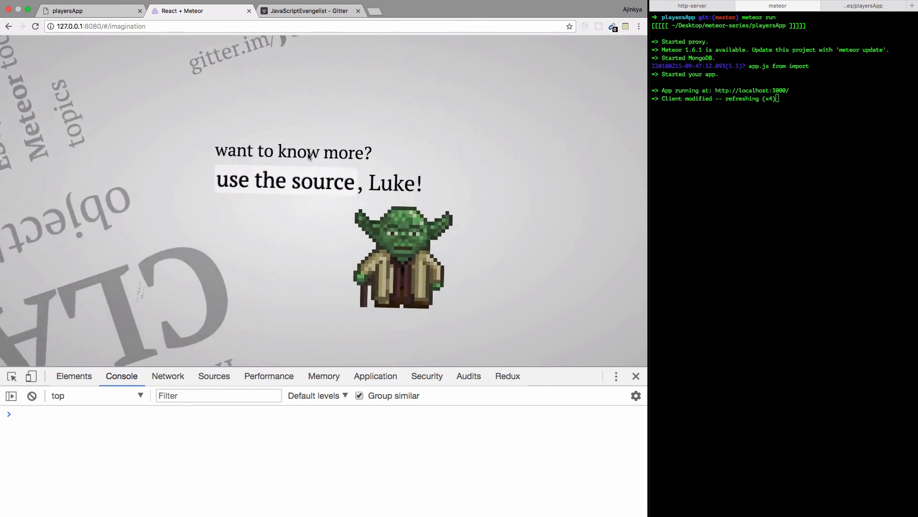
Advance the React + Meteor slides to the 'use the source, Luke!' step
{"action": "left_click", "coordinate": [285, 180]}
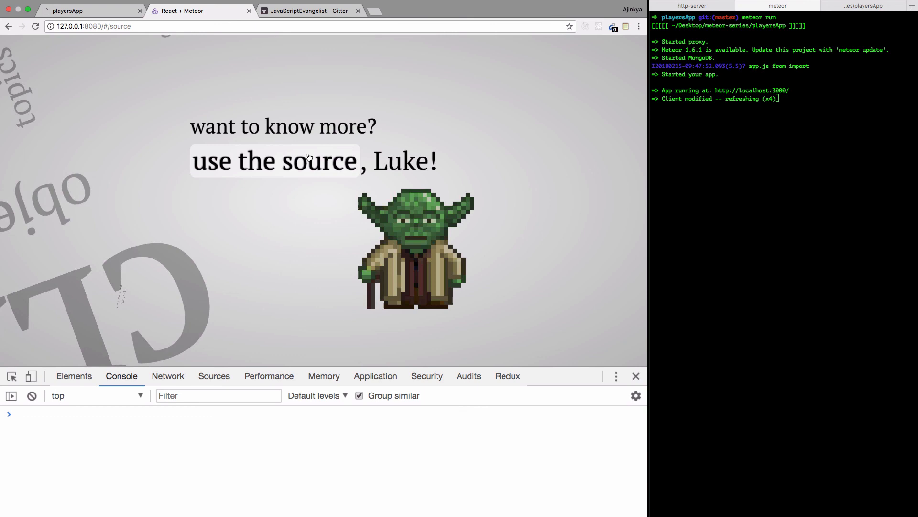